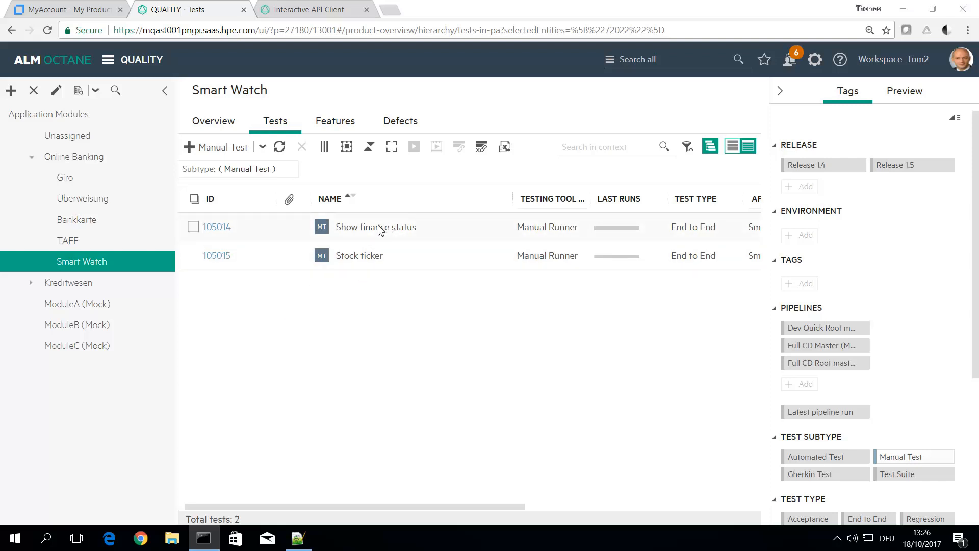
mouse_move(410, 235)
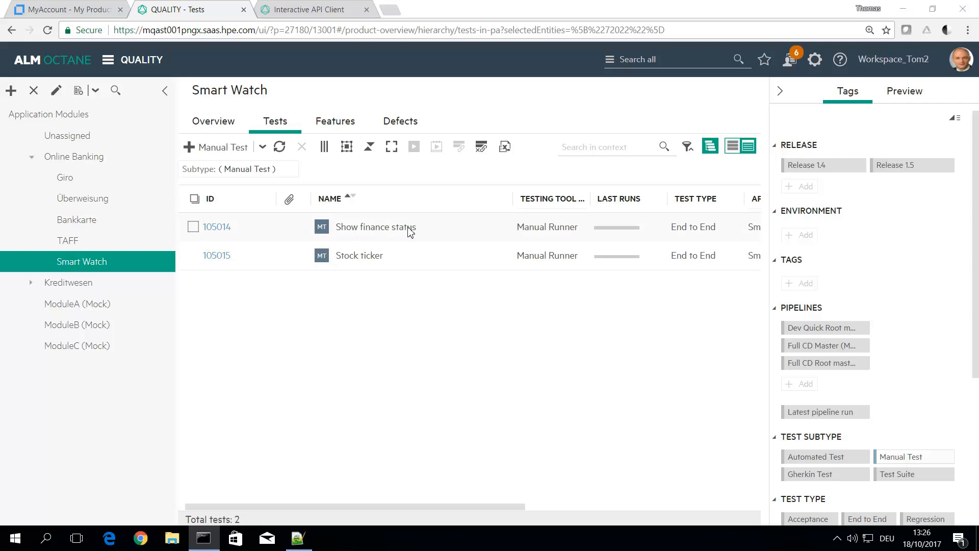
mouse_move(231, 238)
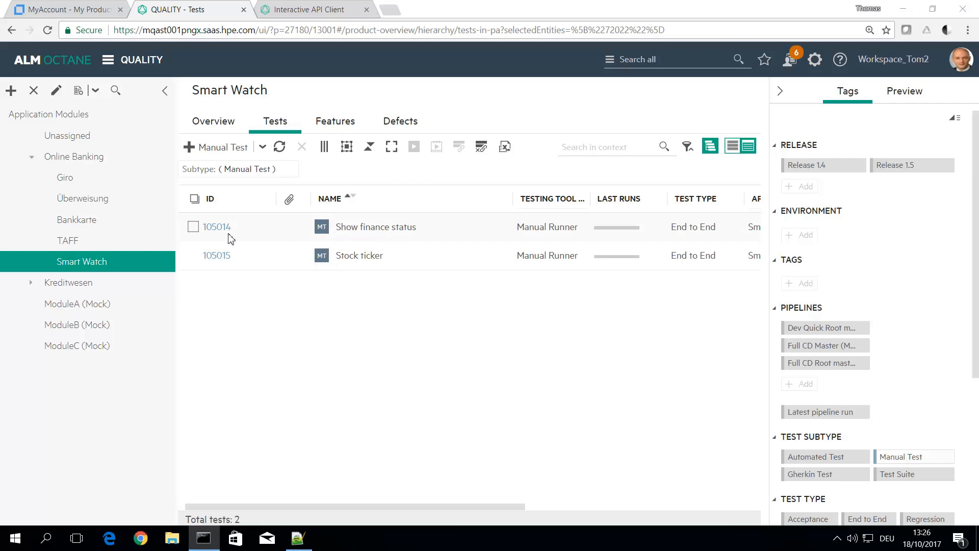
mouse_move(216, 226)
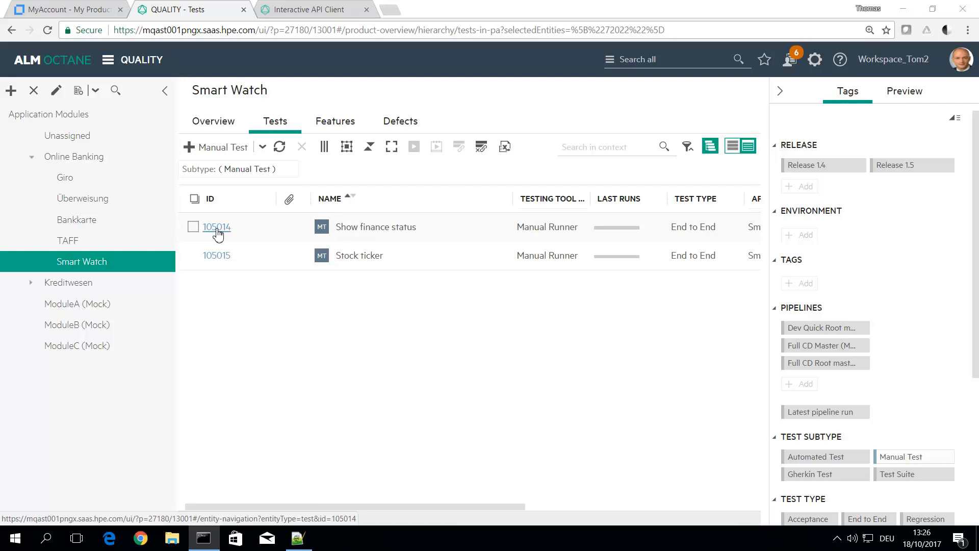
Choose the Duplicate action for test 105014, Show finance status, from its details page
click(216, 226)
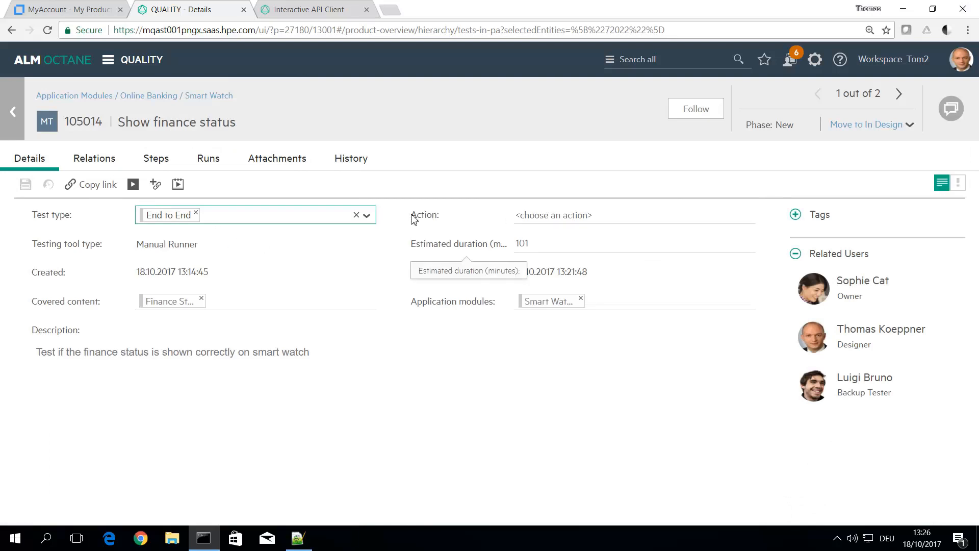
mouse_move(453, 219)
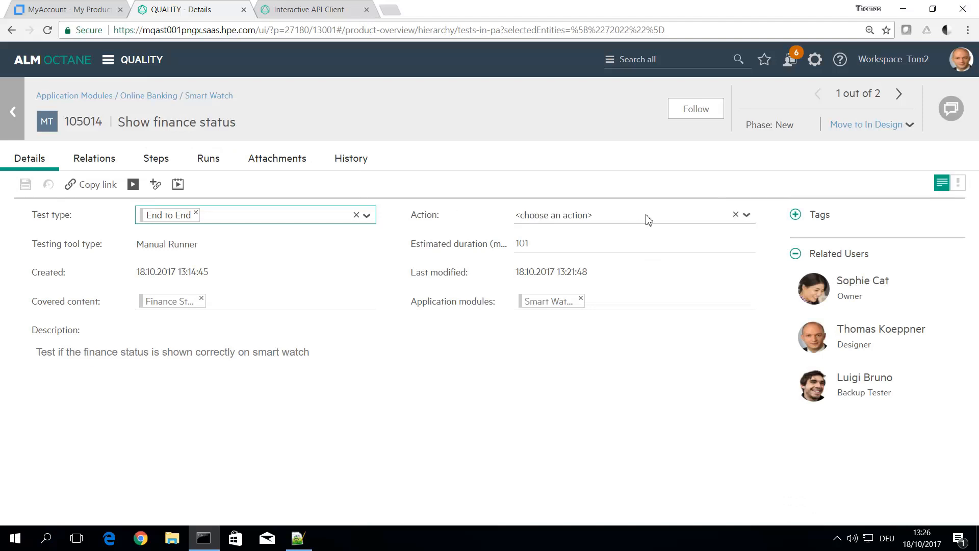
mouse_move(646, 222)
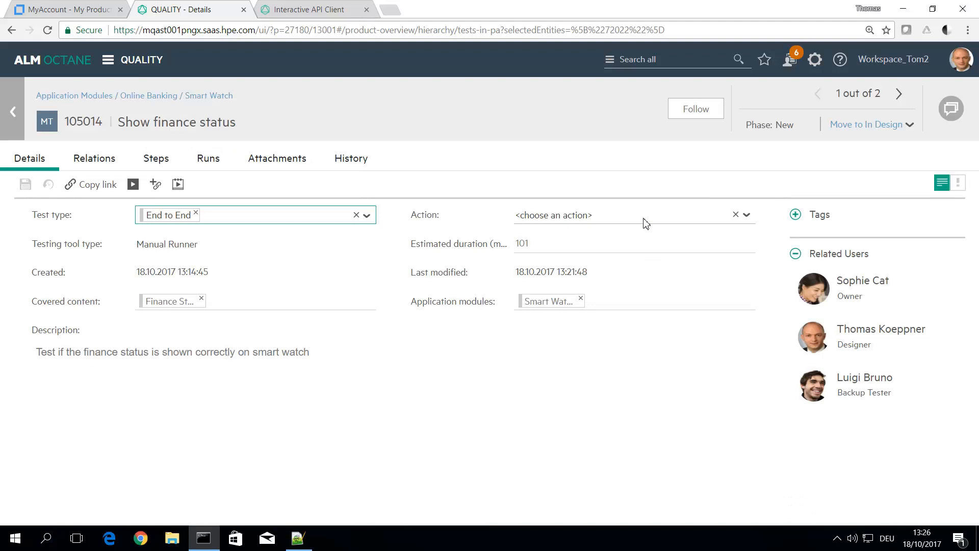
click(746, 214)
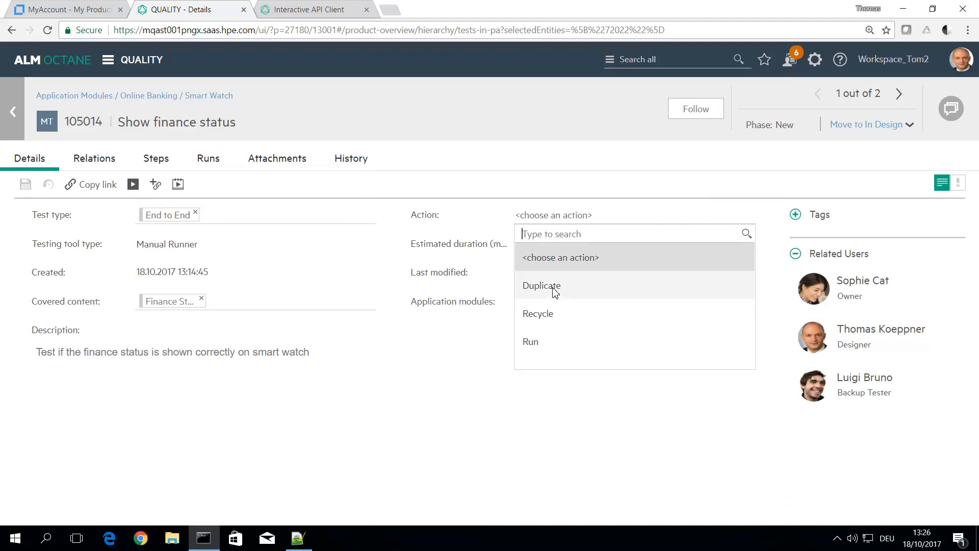
click(541, 286)
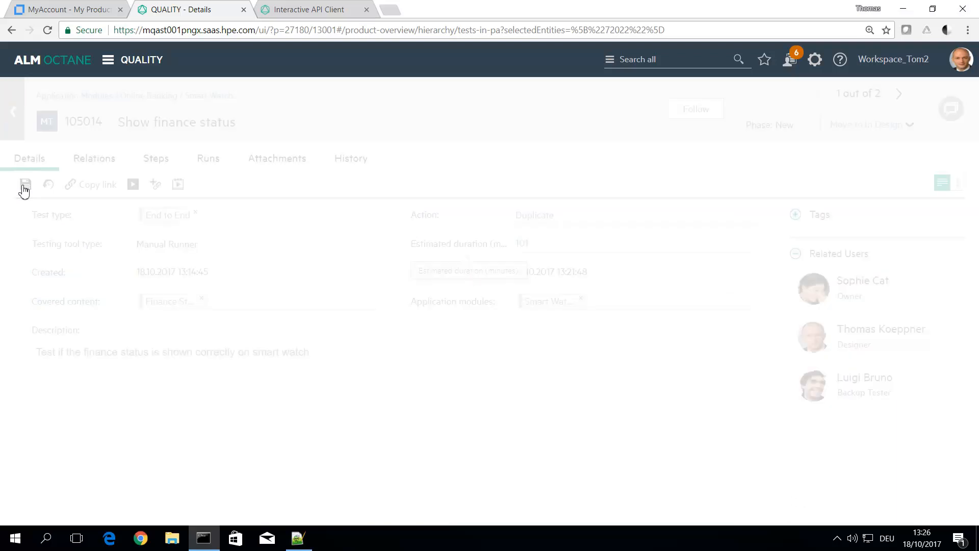
Save the test so the Duplicate action triggers the workflow and the server logs Test ID 105014
click(26, 185)
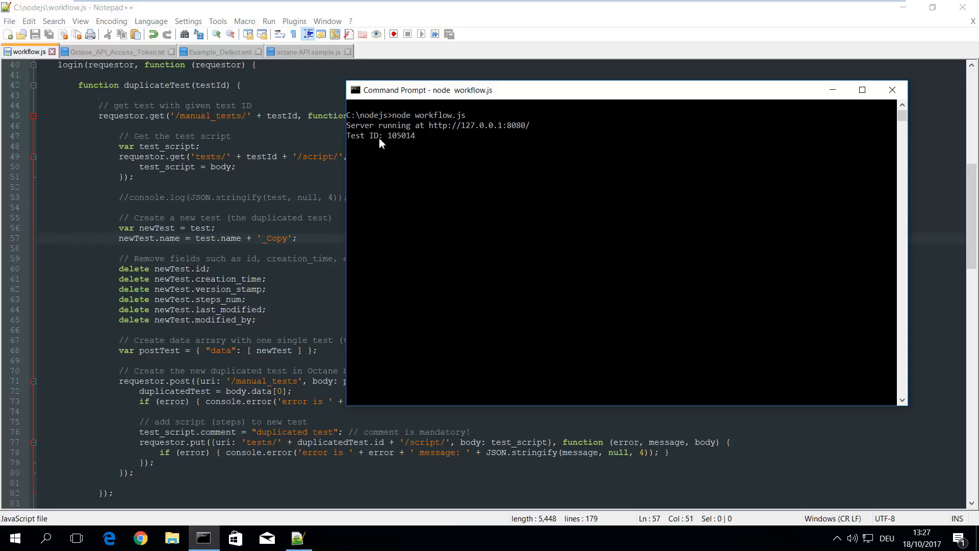
mouse_move(410, 145)
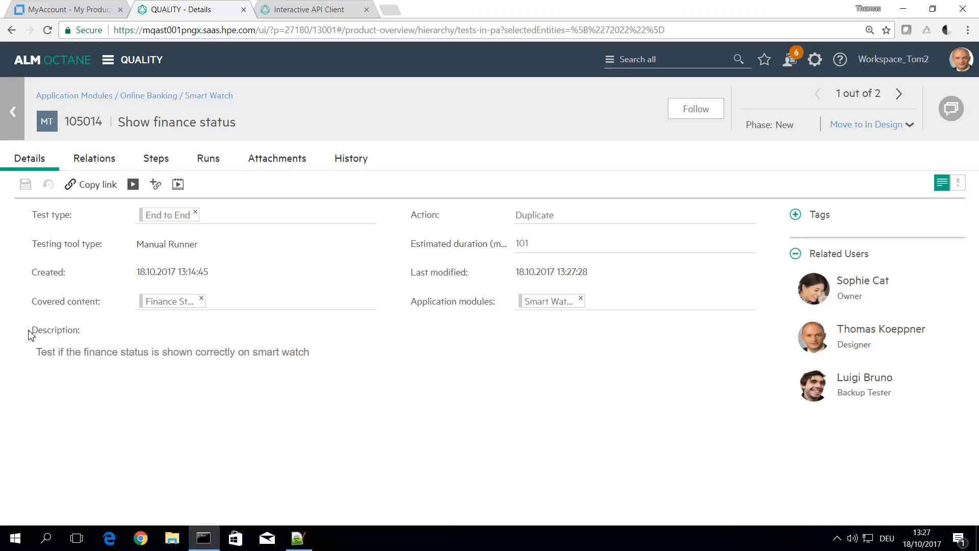
mouse_move(10, 114)
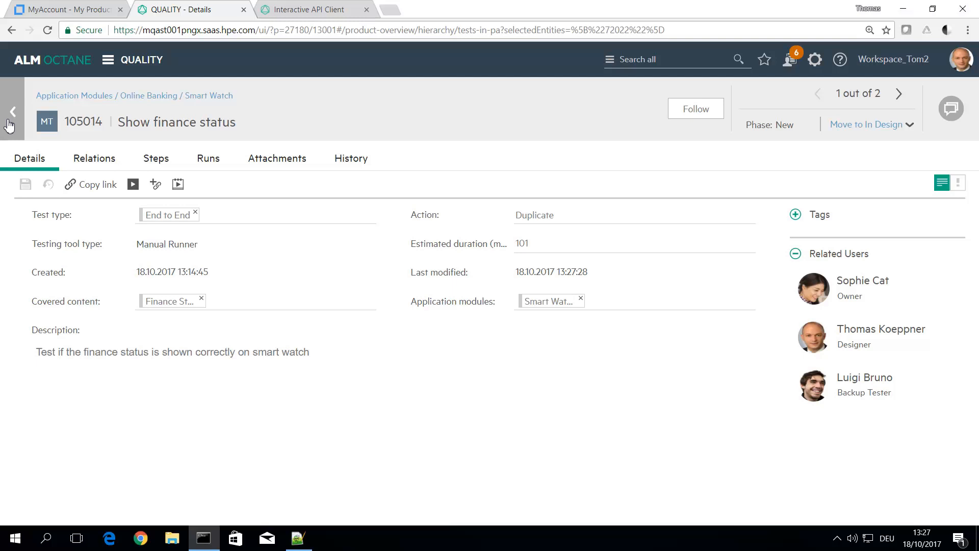
Go back to the Smart Watch tests list and reload it so Show finance status_Copy (ID 102013) appears
click(12, 111)
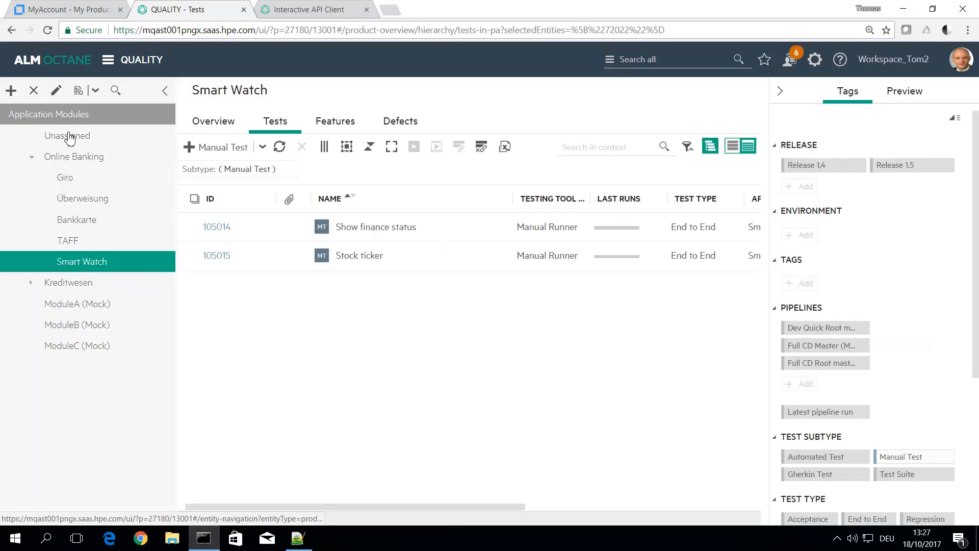
click(280, 147)
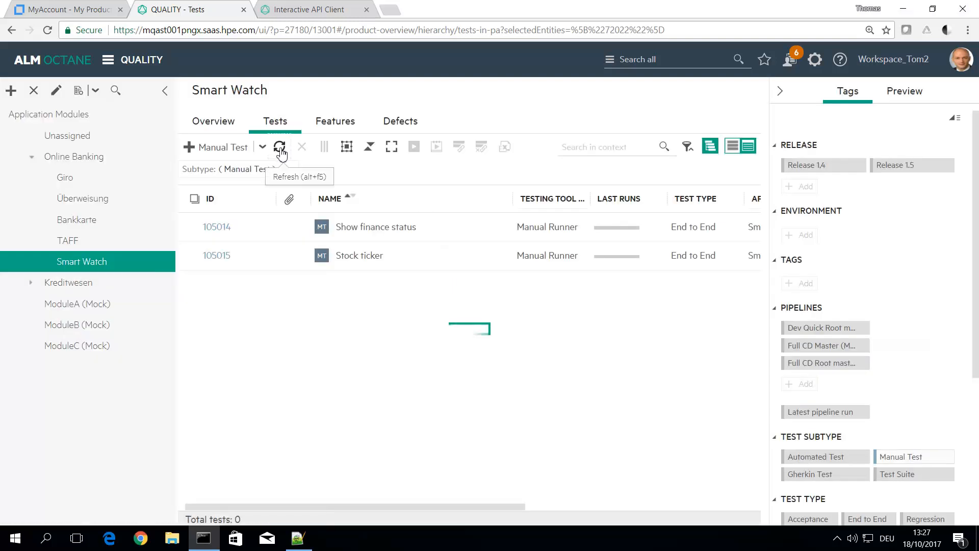
click(280, 146)
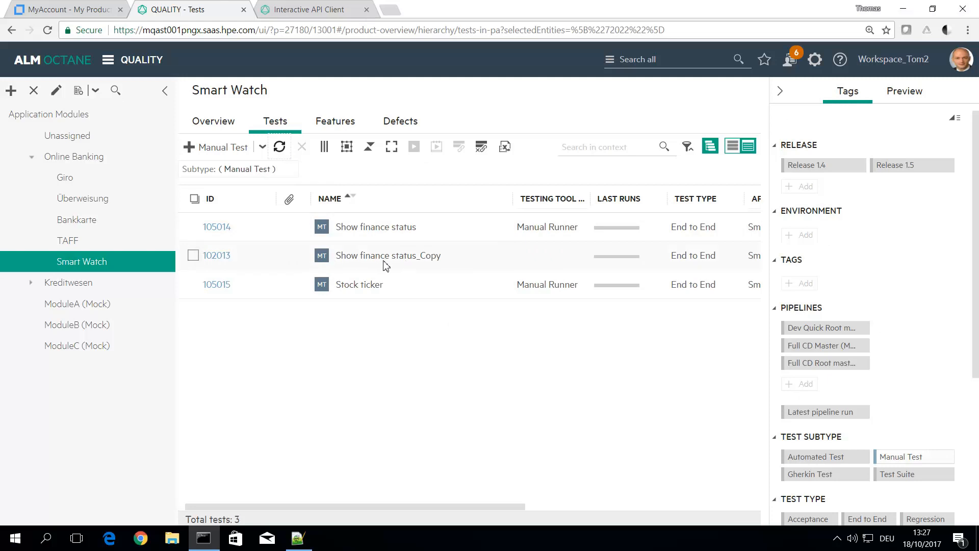
mouse_move(406, 268)
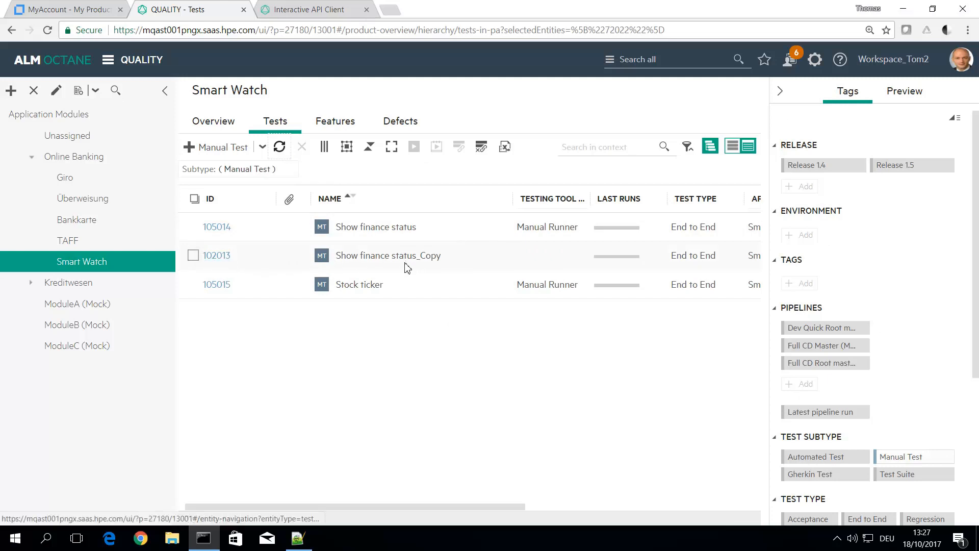
mouse_move(224, 261)
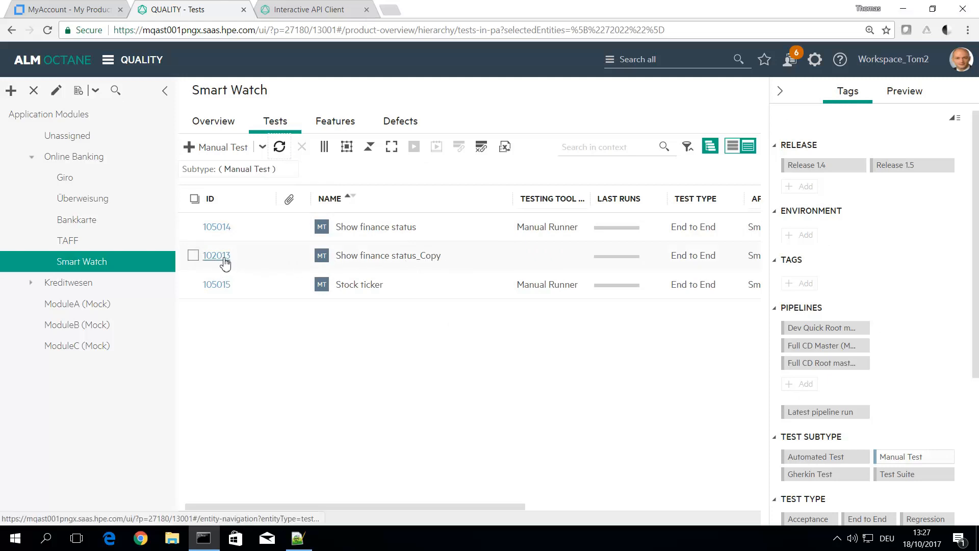
click(216, 255)
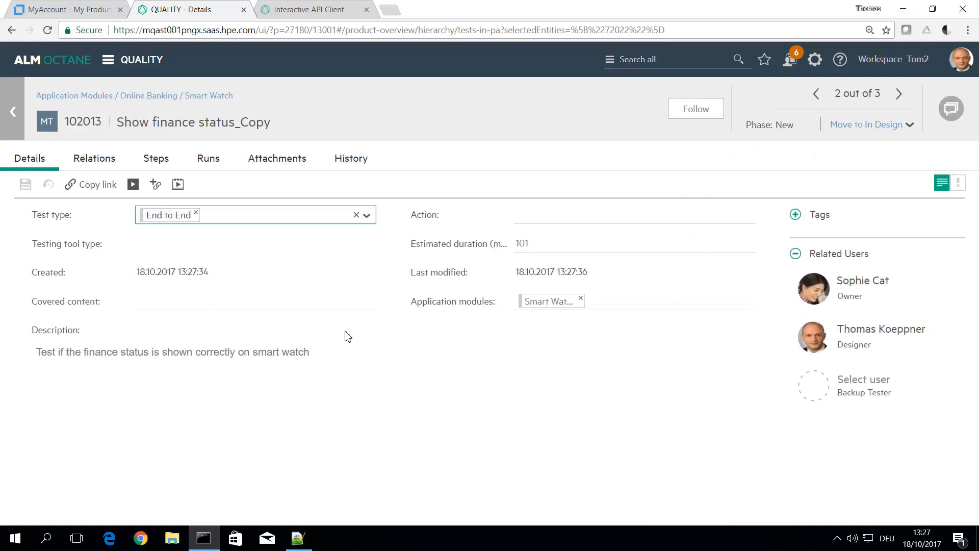
mouse_move(158, 159)
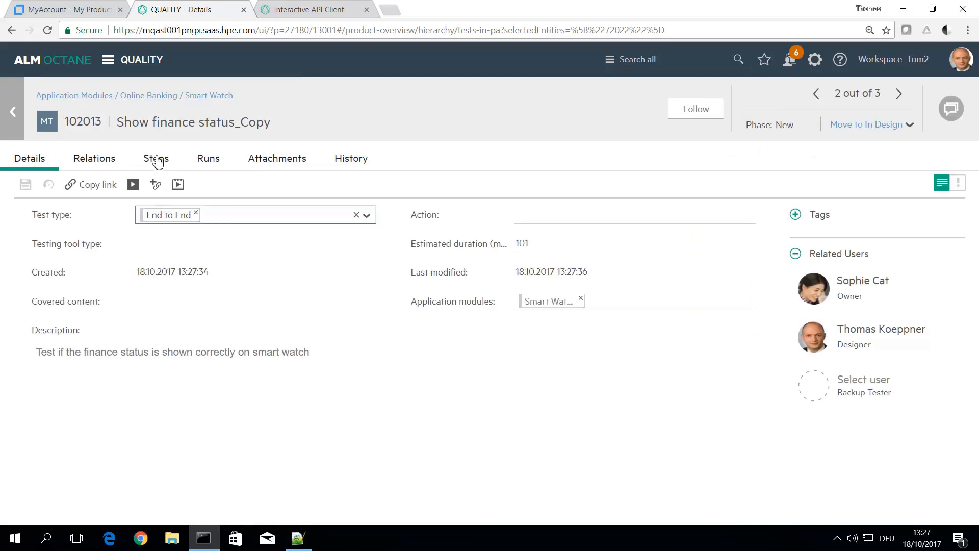
click(156, 158)
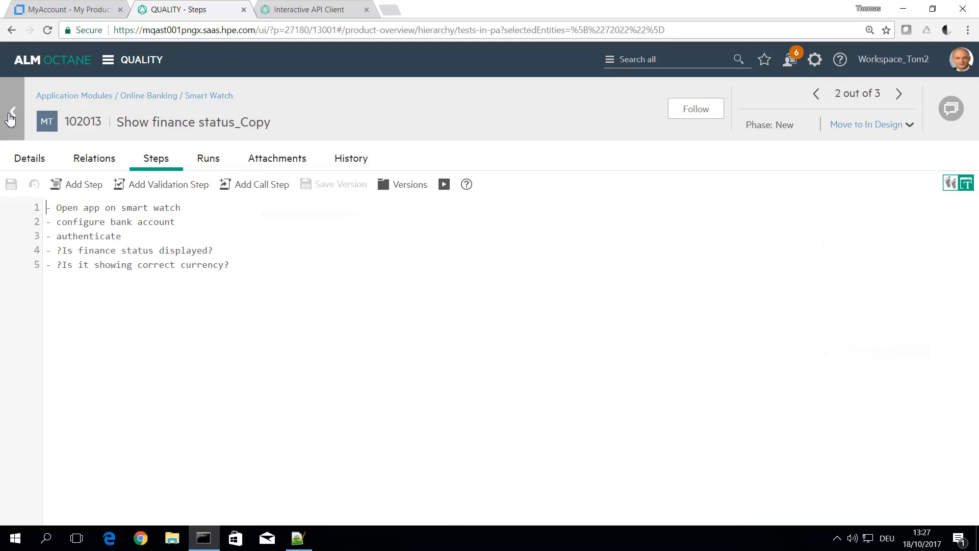
click(12, 113)
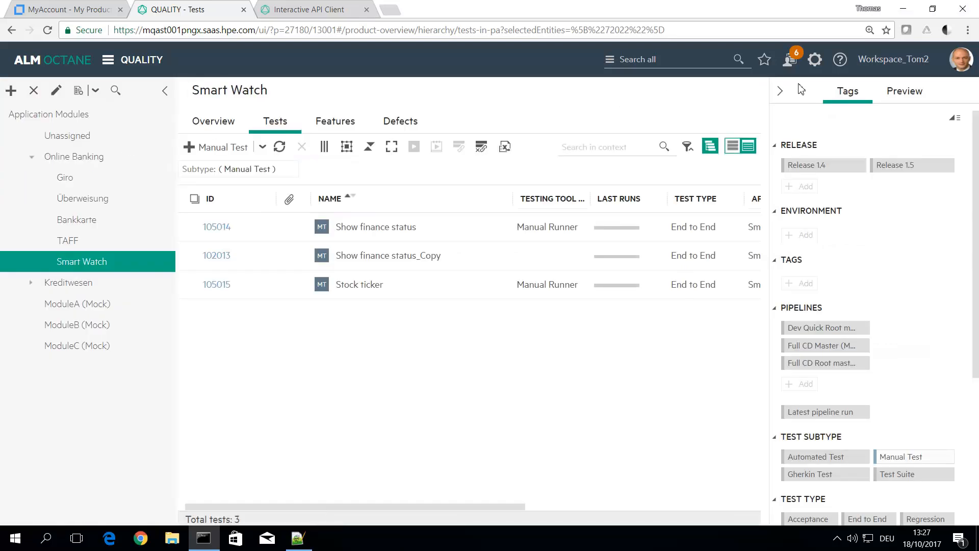
mouse_move(815, 60)
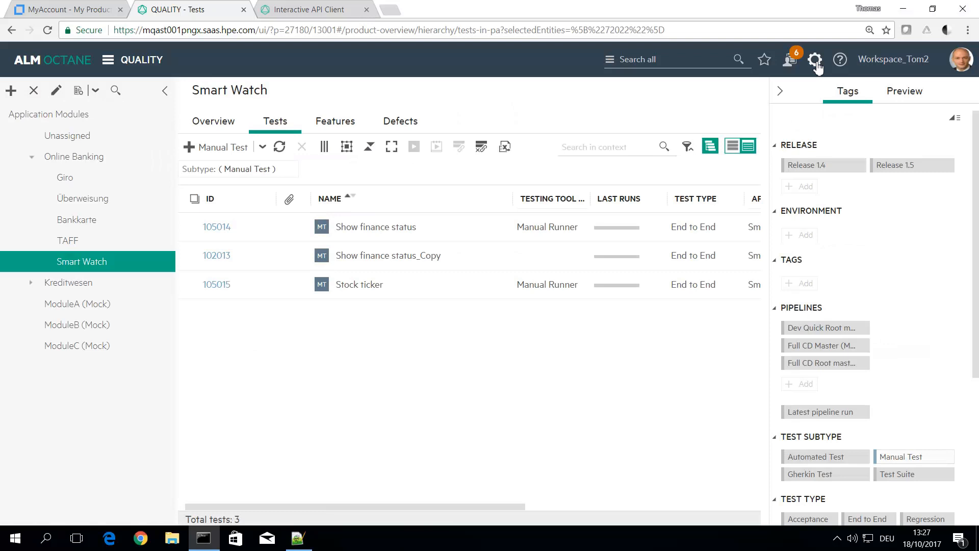
Enter the workspace settings to reach the Manual Test rules with the localhost duplicate rule
click(816, 59)
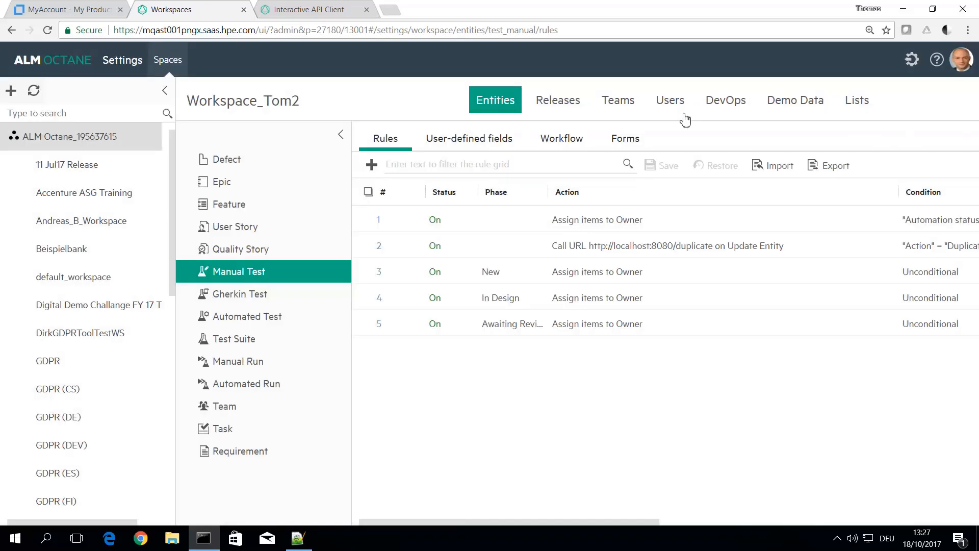
mouse_move(863, 108)
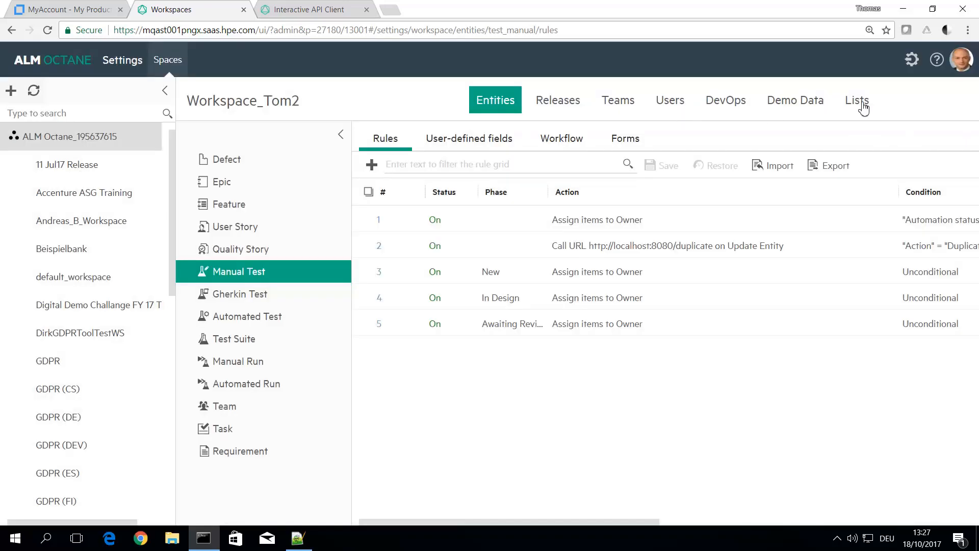
Browse the workspace Lists down to _Actions with its Duplicate, Recycle and Run items
click(857, 99)
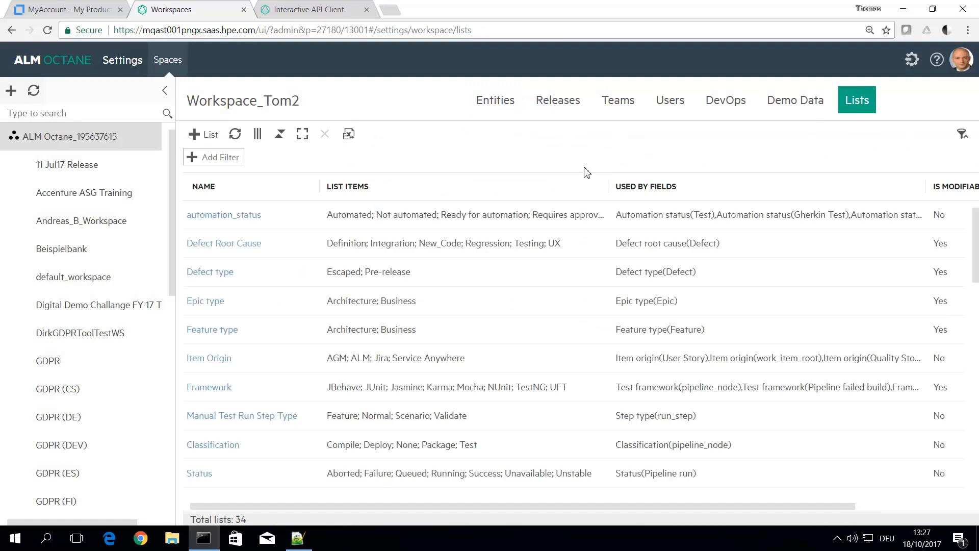
mouse_move(450, 286)
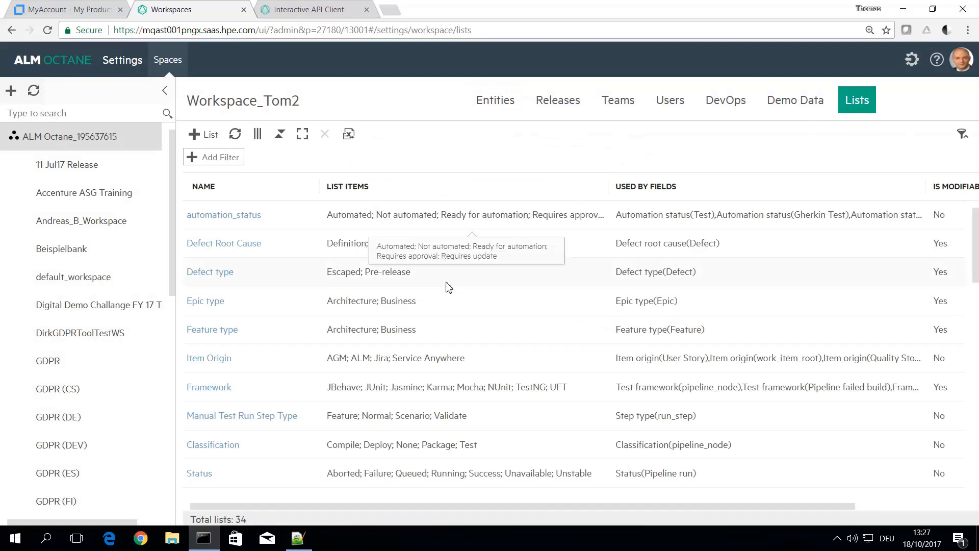
scroll(down, 3)
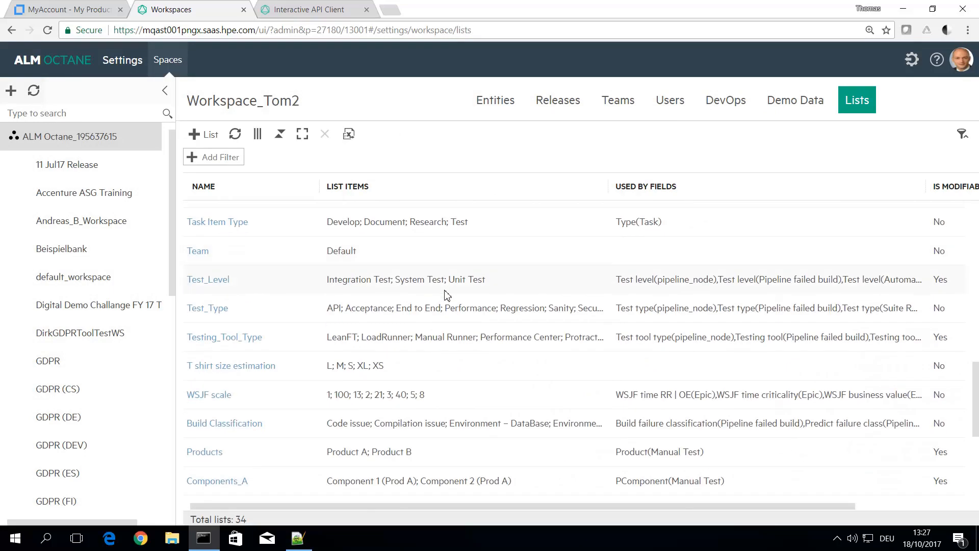
scroll(down, 3)
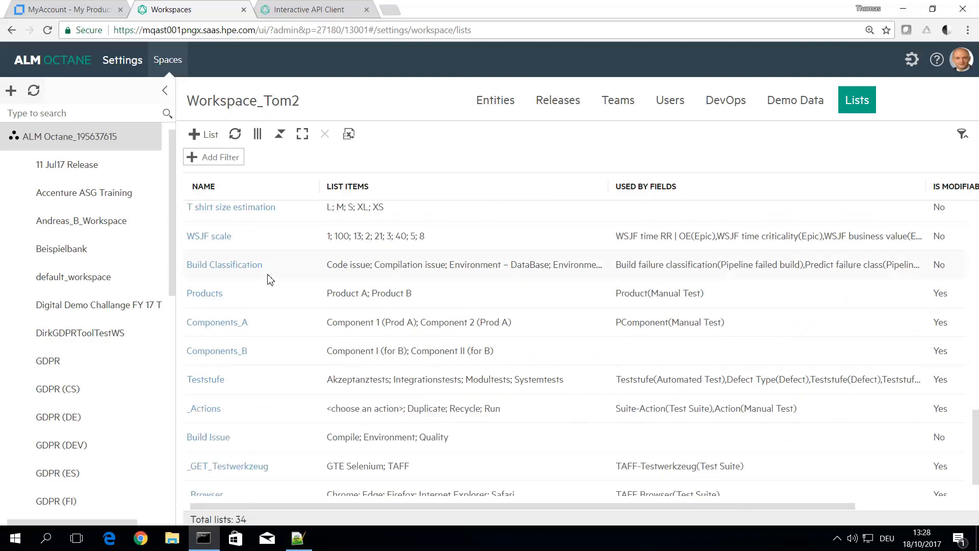
scroll(down, 3)
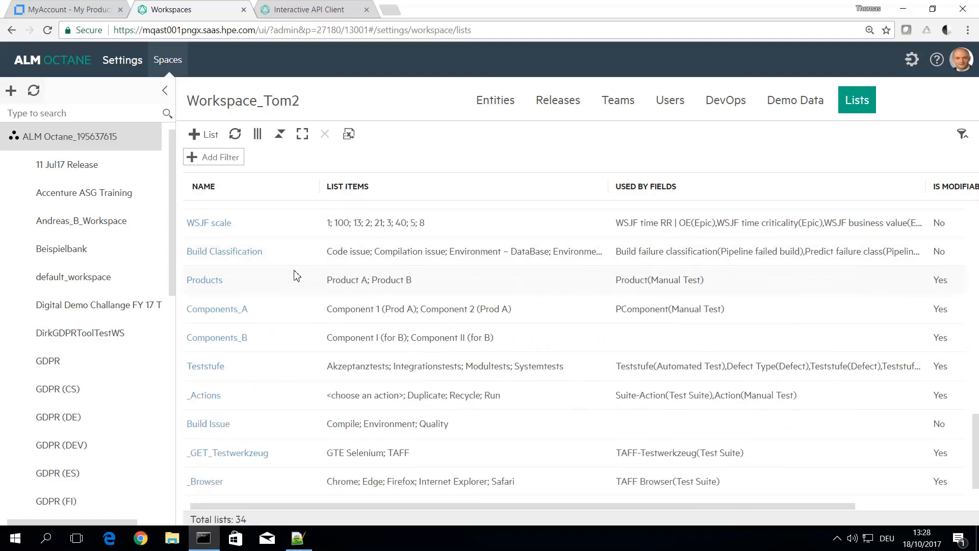
mouse_move(355, 406)
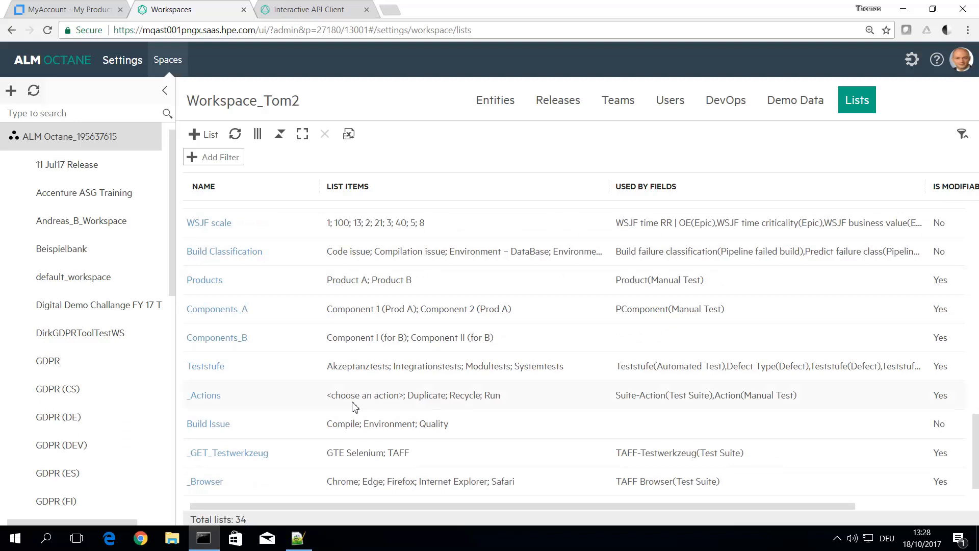
mouse_move(472, 404)
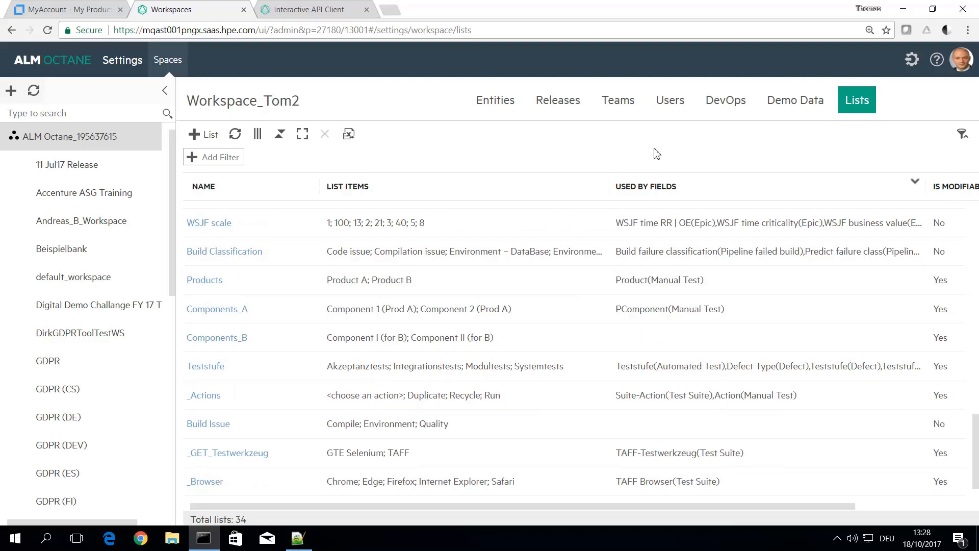
mouse_move(594, 112)
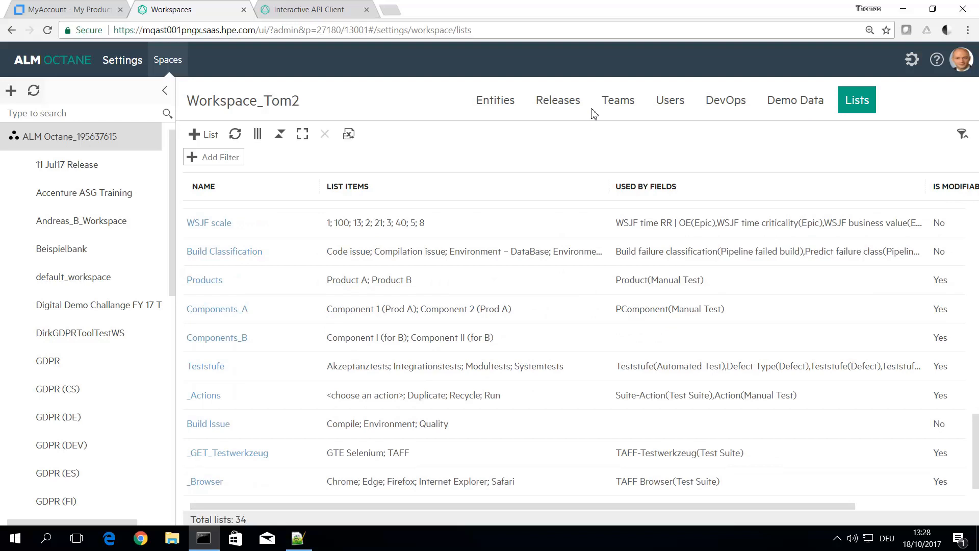
mouse_move(504, 104)
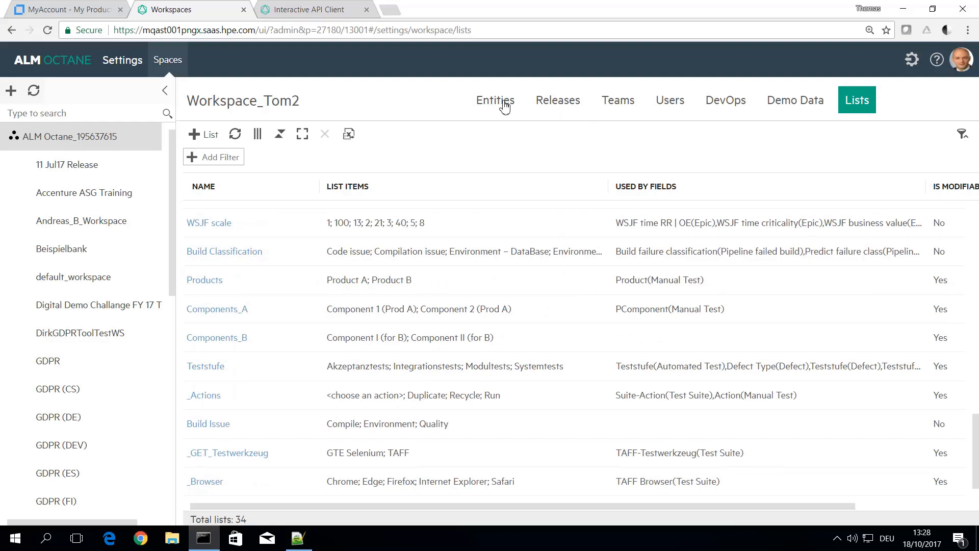
Review the Manual Test user-defined fields (action_udf) and its rules with Action = "Duplicate"
click(496, 100)
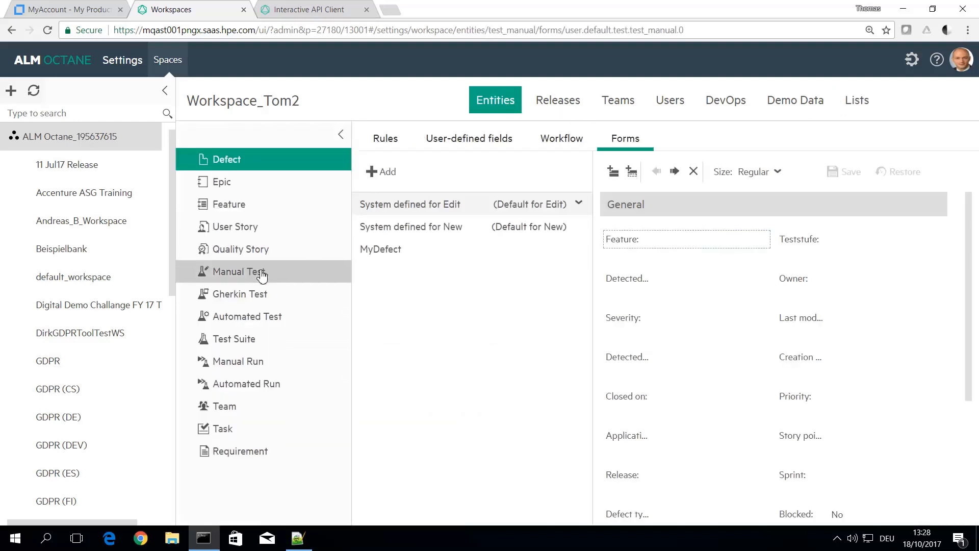
click(240, 271)
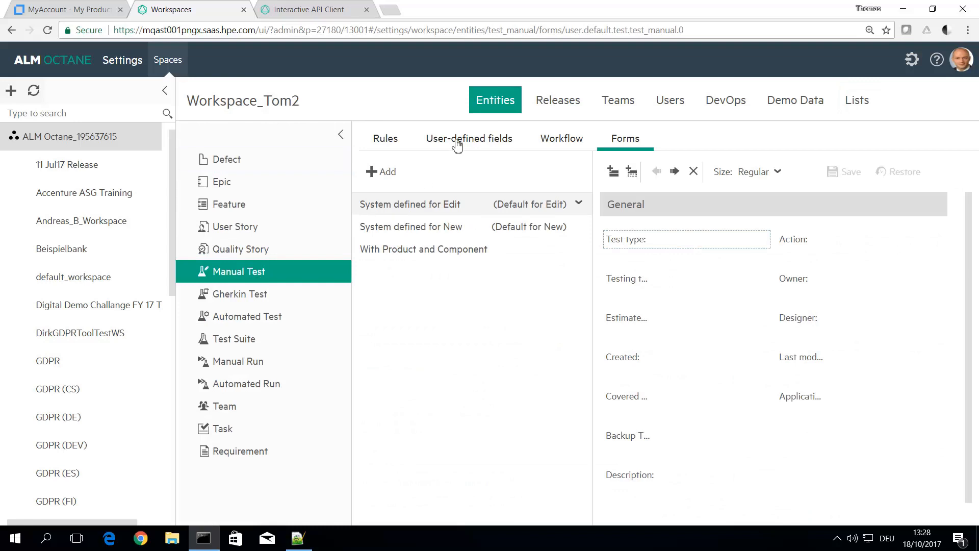
click(469, 139)
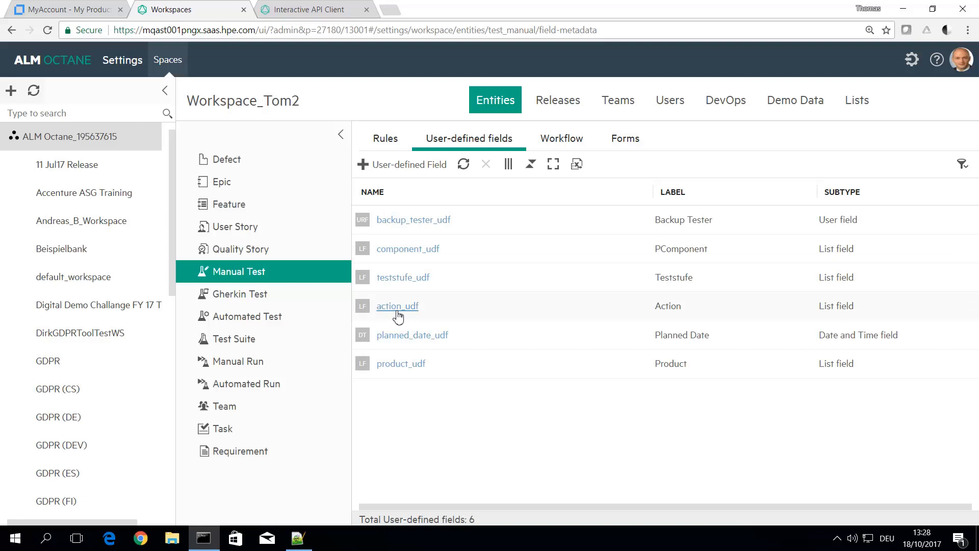
mouse_move(414, 155)
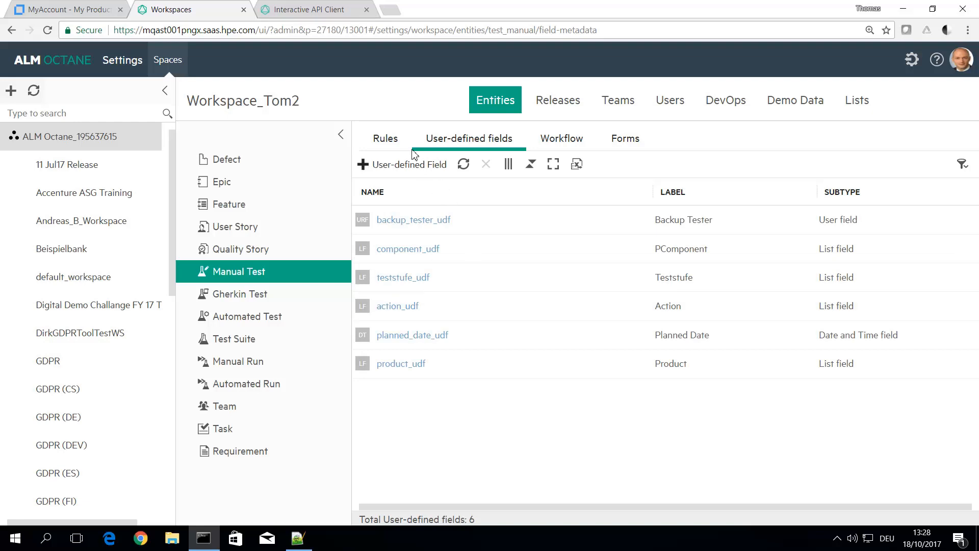
click(385, 139)
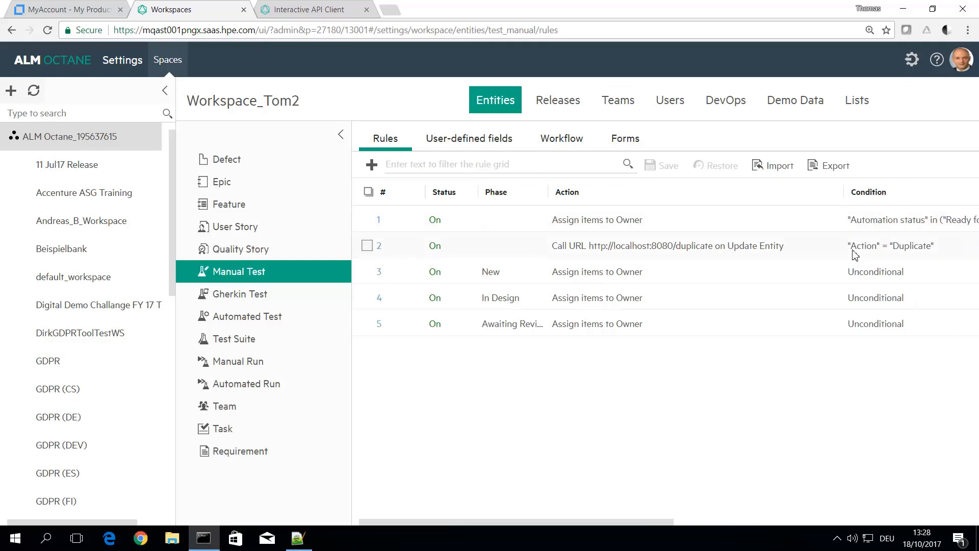
mouse_move(928, 253)
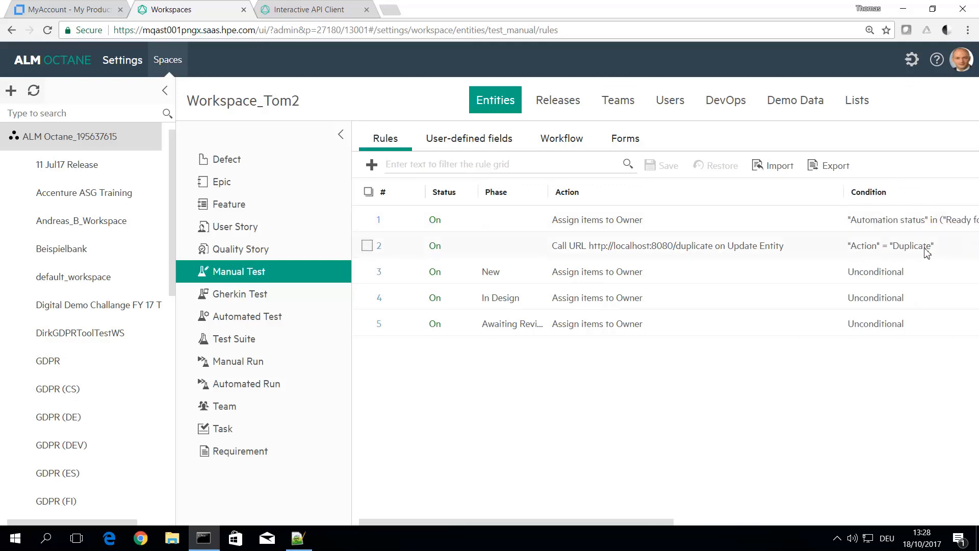
mouse_move(609, 244)
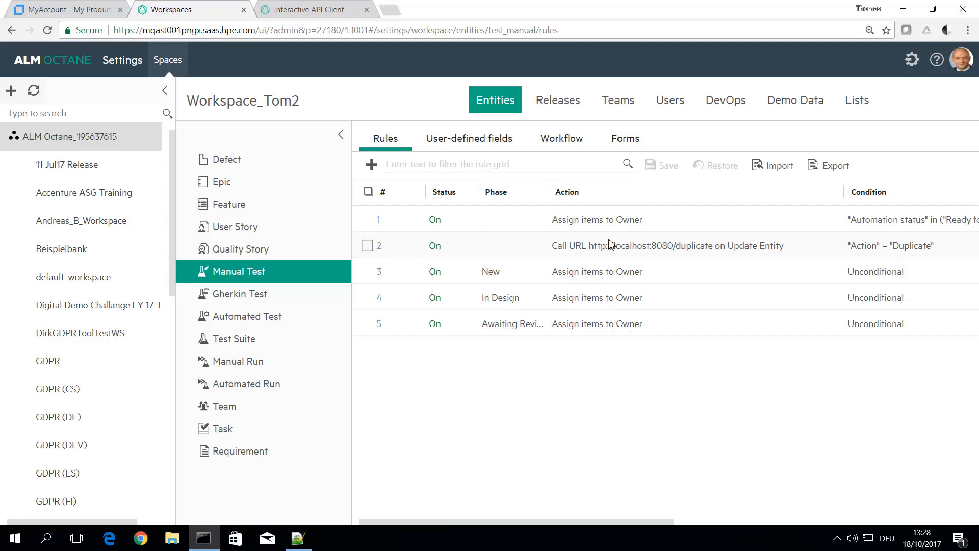
mouse_move(733, 254)
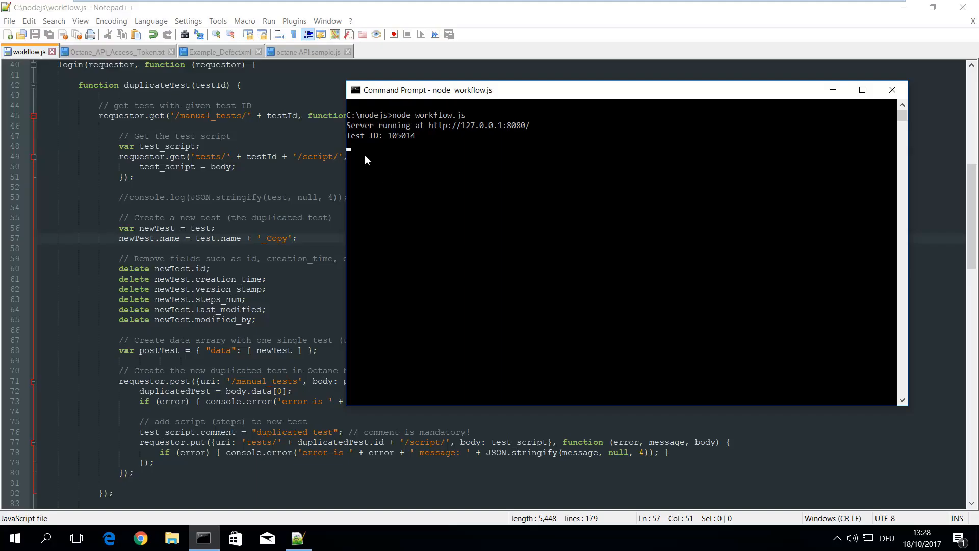
mouse_move(426, 155)
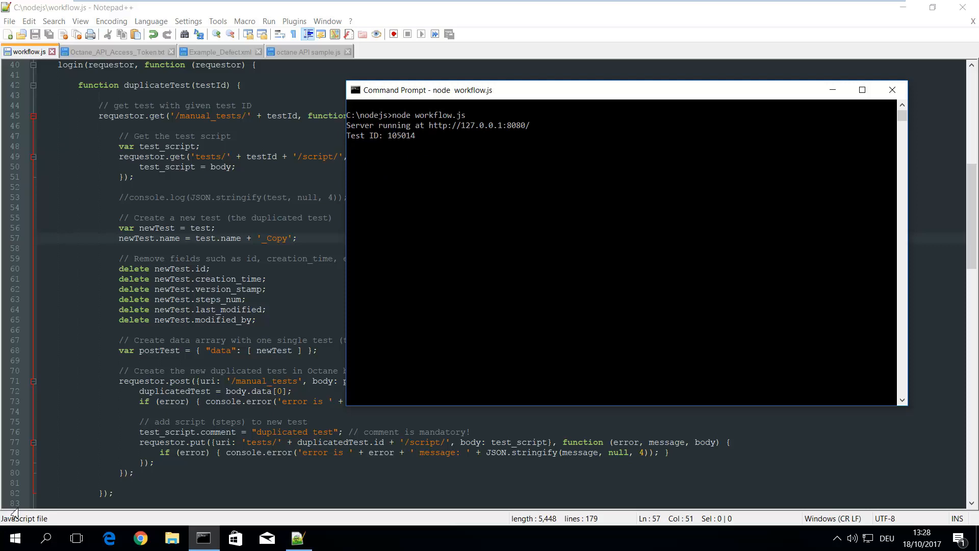
Show the Start menu listing the Octane Integration Bridge shortcuts beside the server console
click(17, 539)
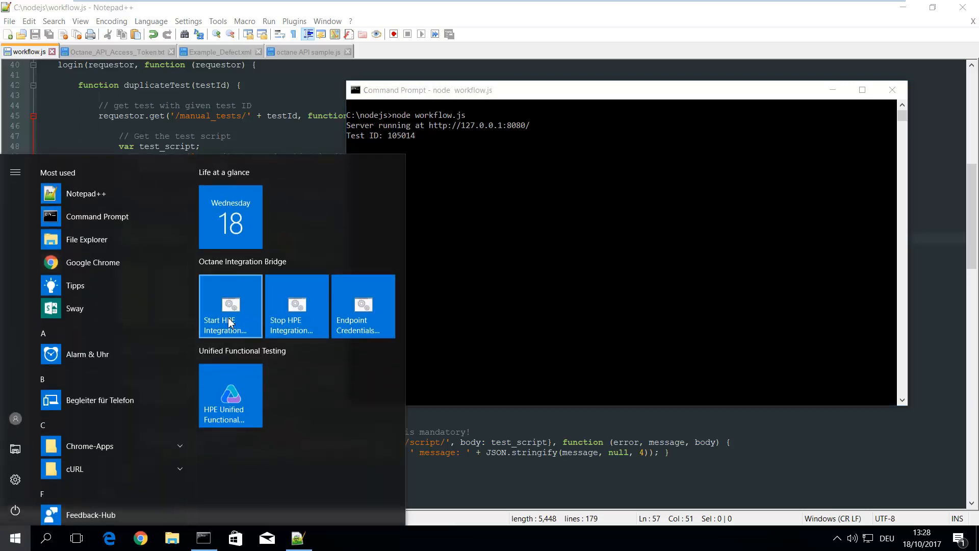
mouse_move(231, 318)
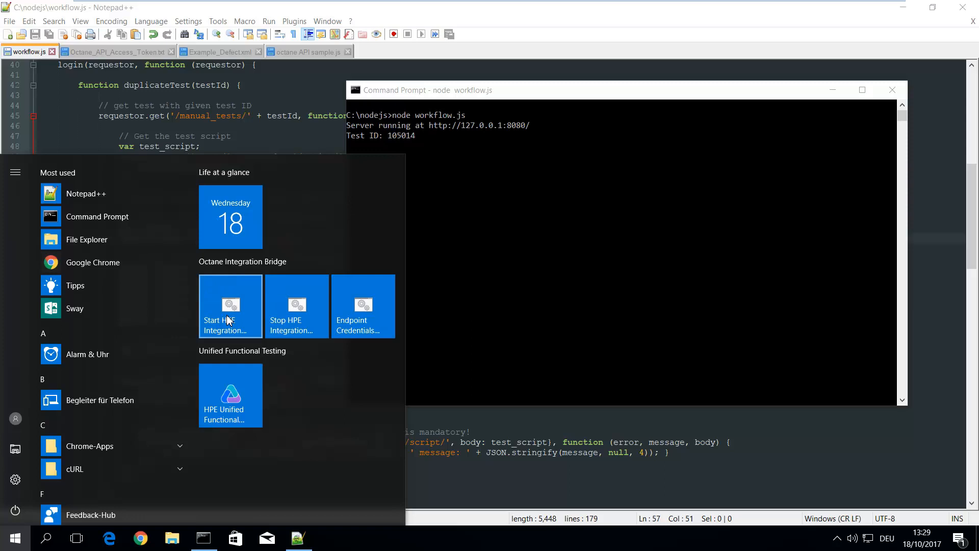
mouse_move(239, 324)
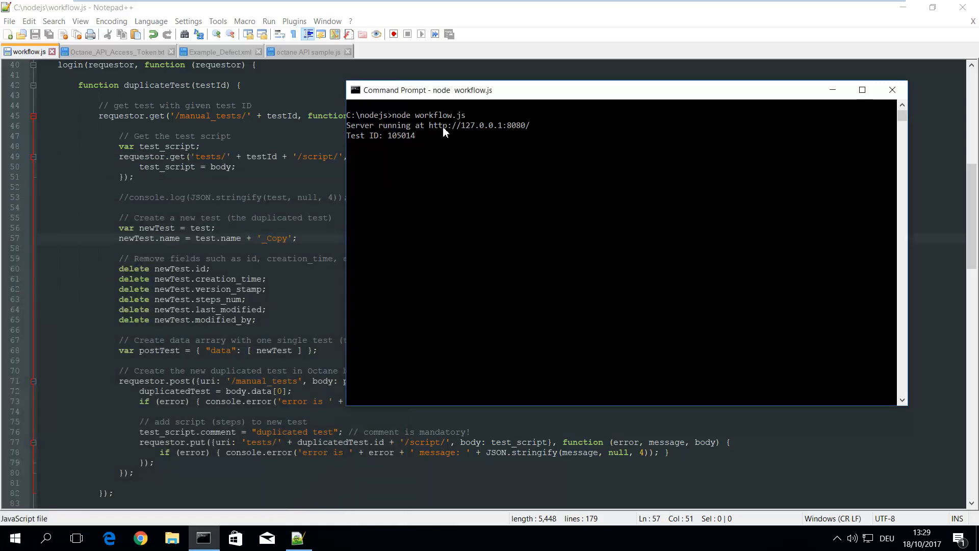
mouse_move(445, 133)
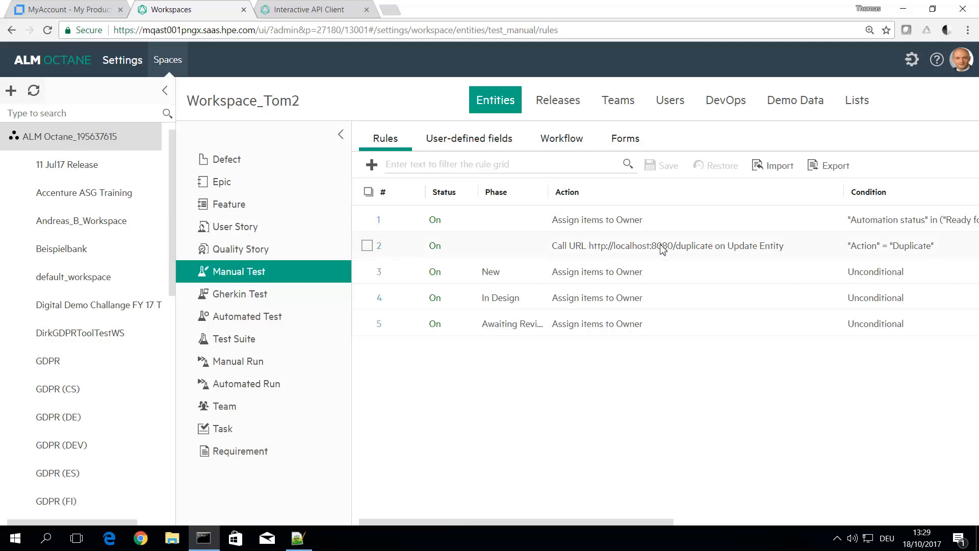
mouse_move(639, 247)
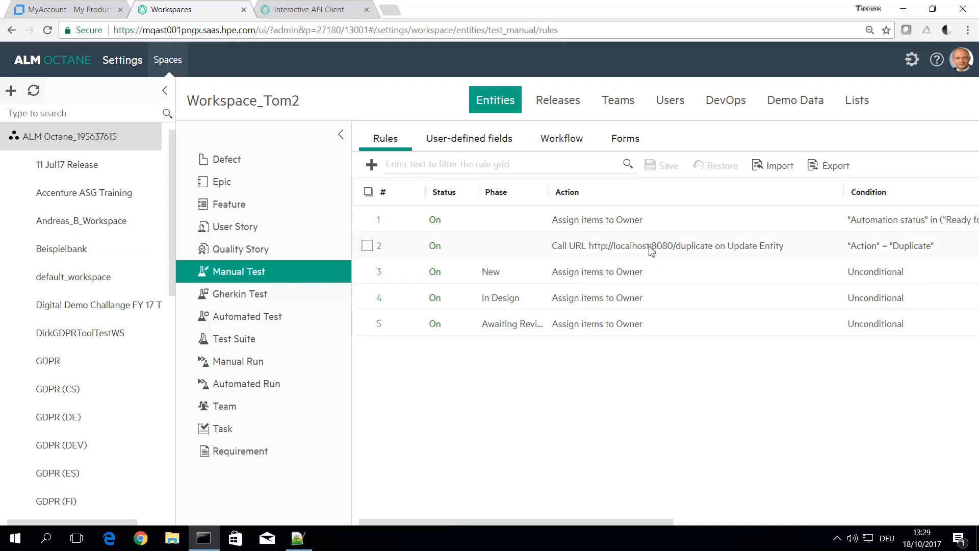
mouse_move(631, 253)
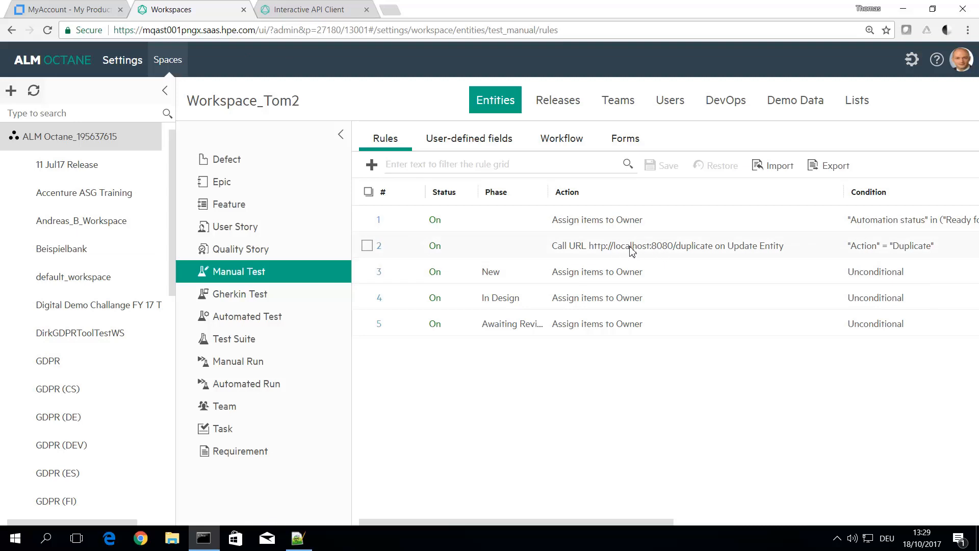
mouse_move(674, 250)
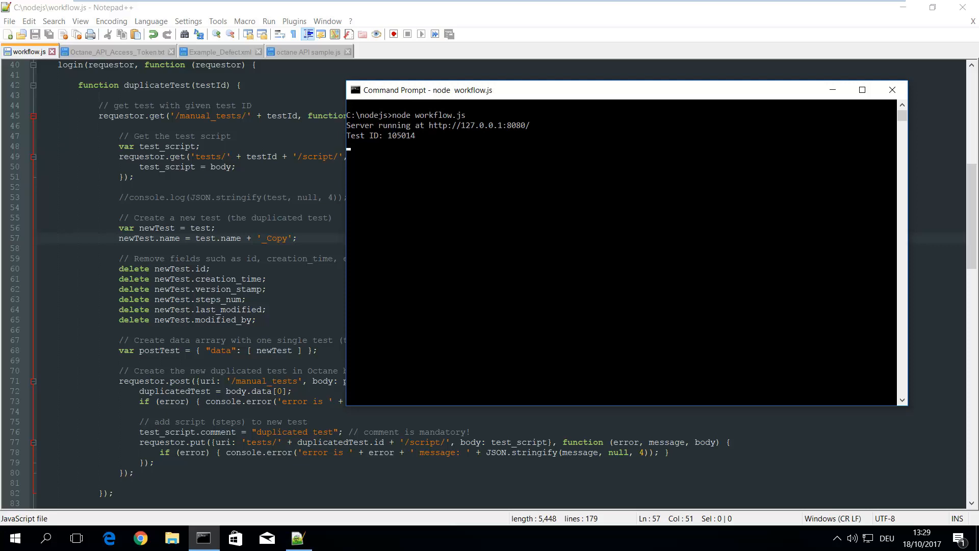
mouse_move(512, 96)
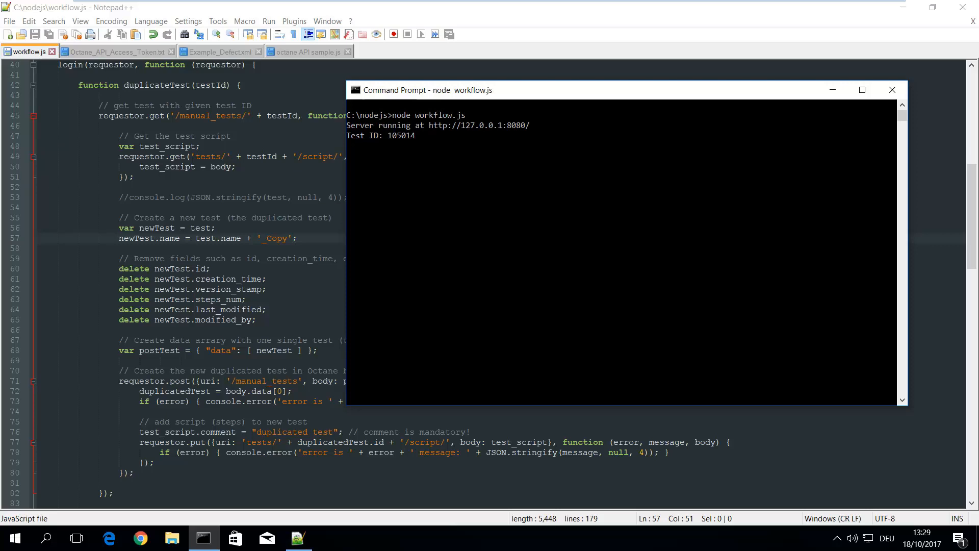
mouse_move(420, 119)
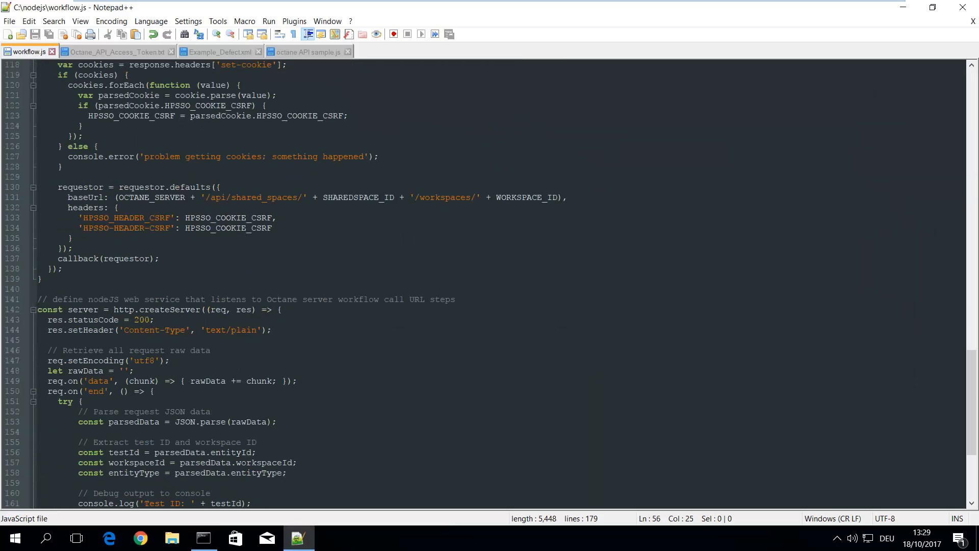
scroll(down, 3)
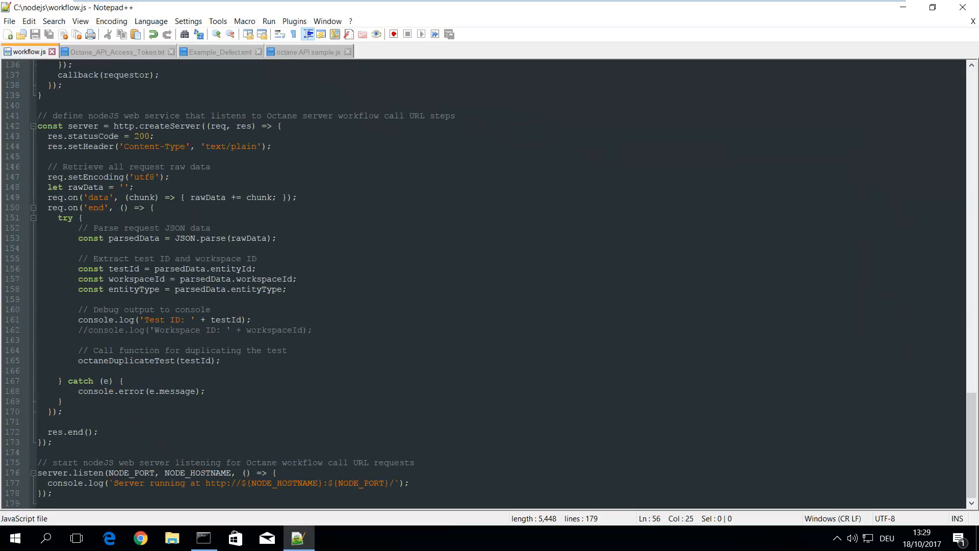
click(281, 127)
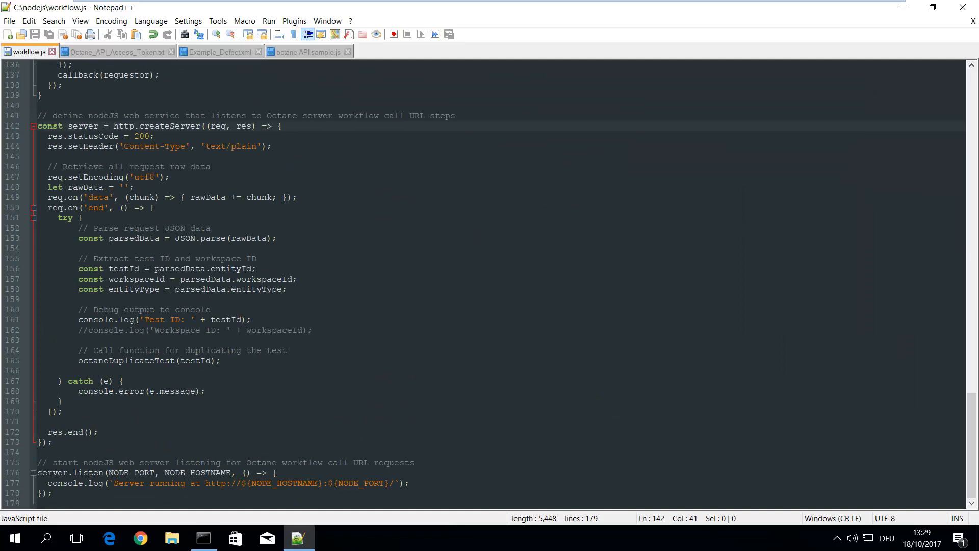
click(200, 239)
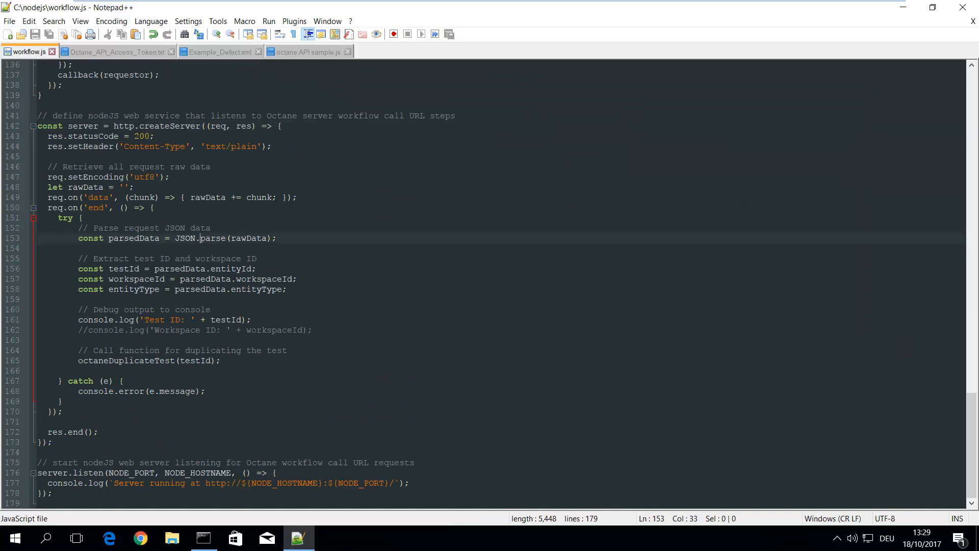
double_click(233, 269)
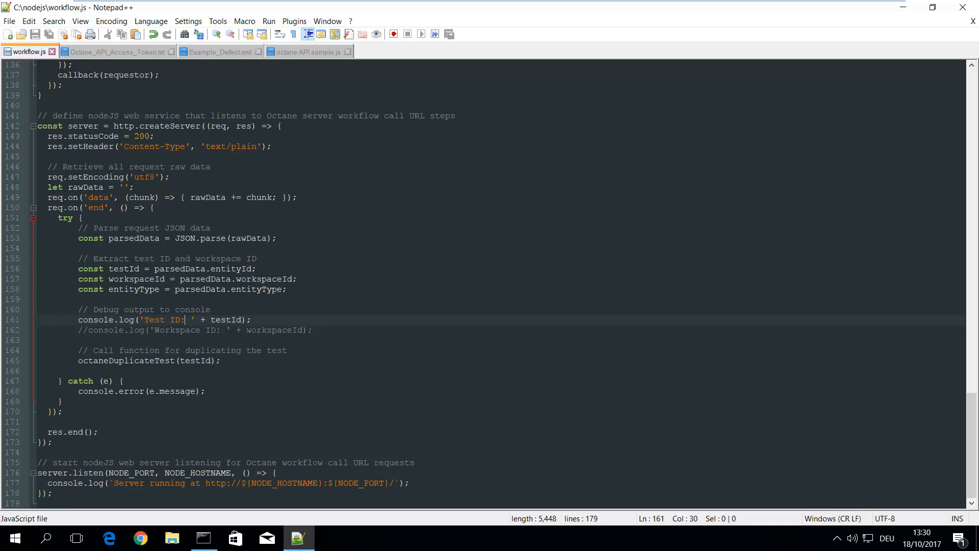
click(148, 361)
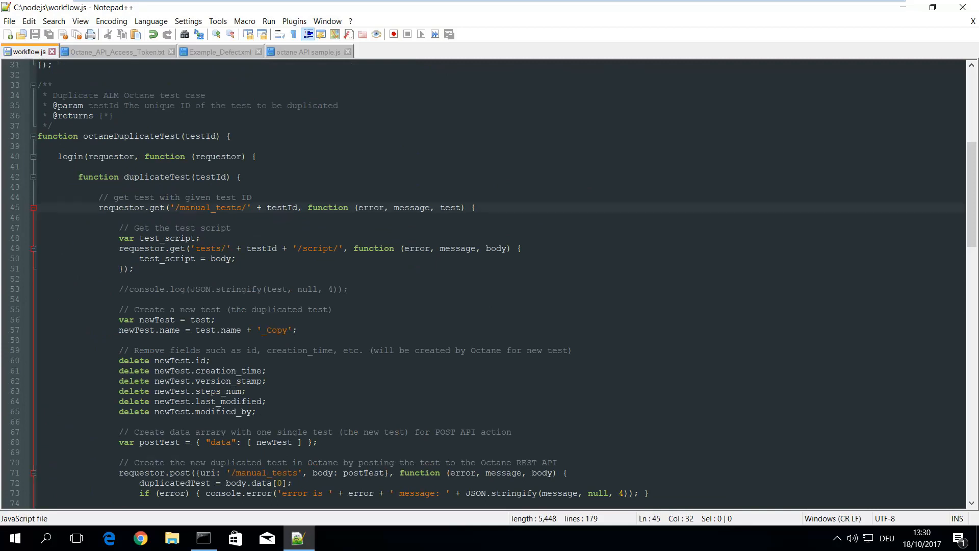
click(320, 248)
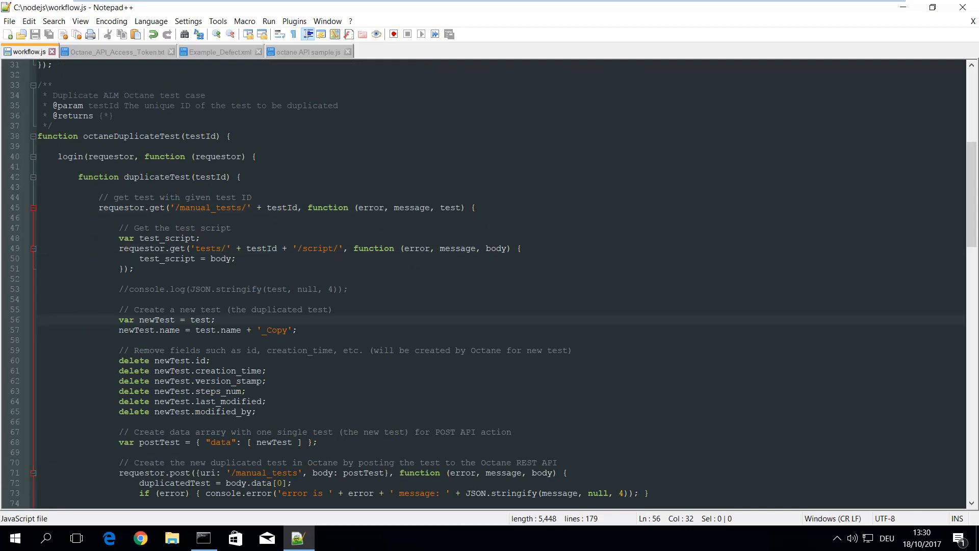
double_click(275, 329)
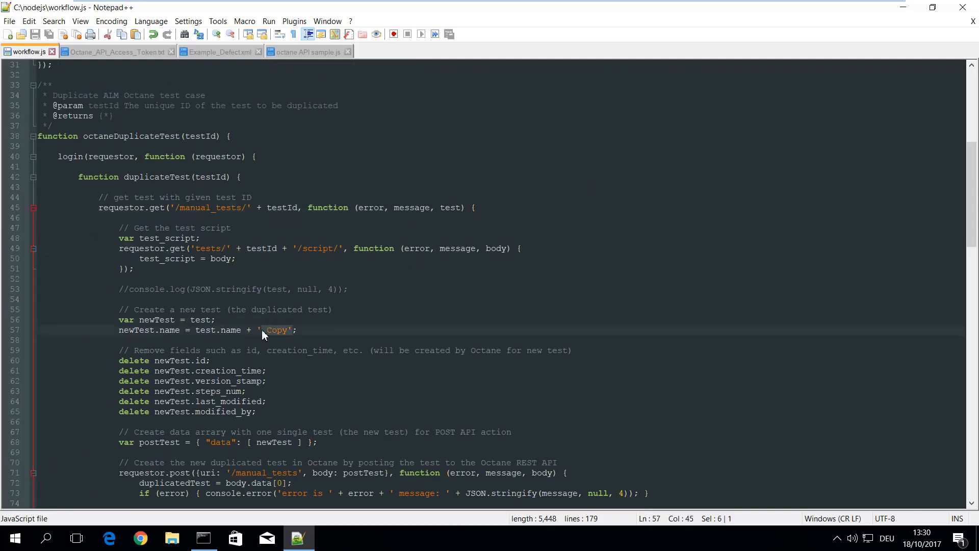
scroll(down, 3)
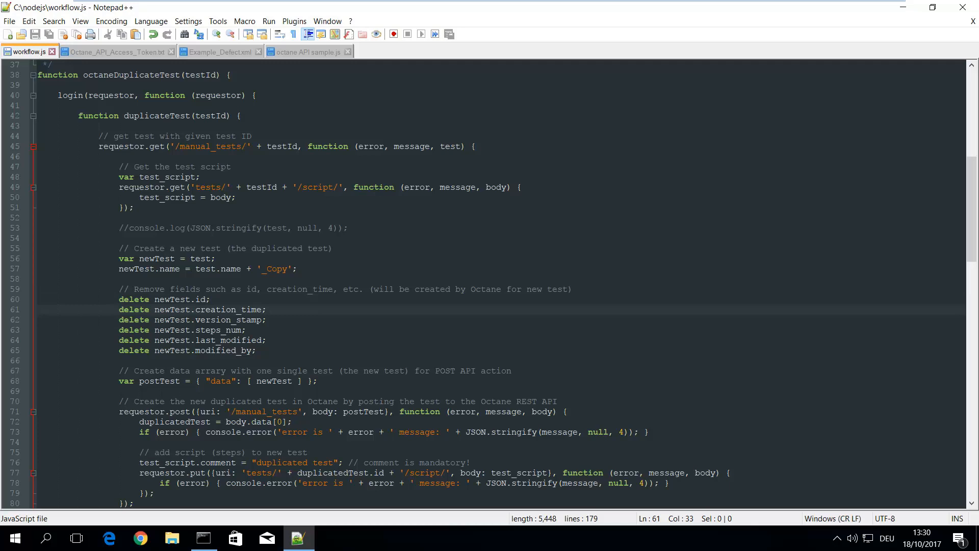
scroll(down, 3)
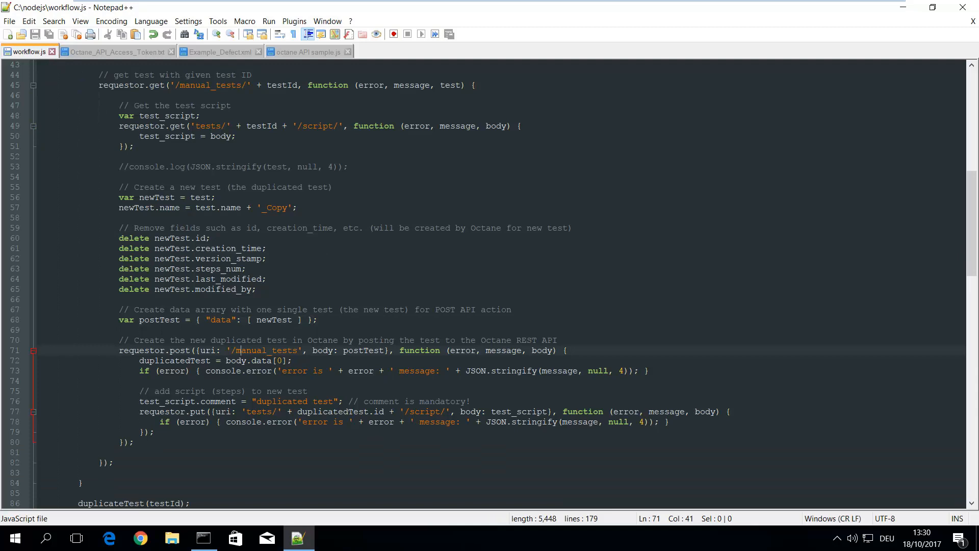
Run GET manual_tests/{entity_uuid} for ID 105014 in the interactive API client
click(140, 538)
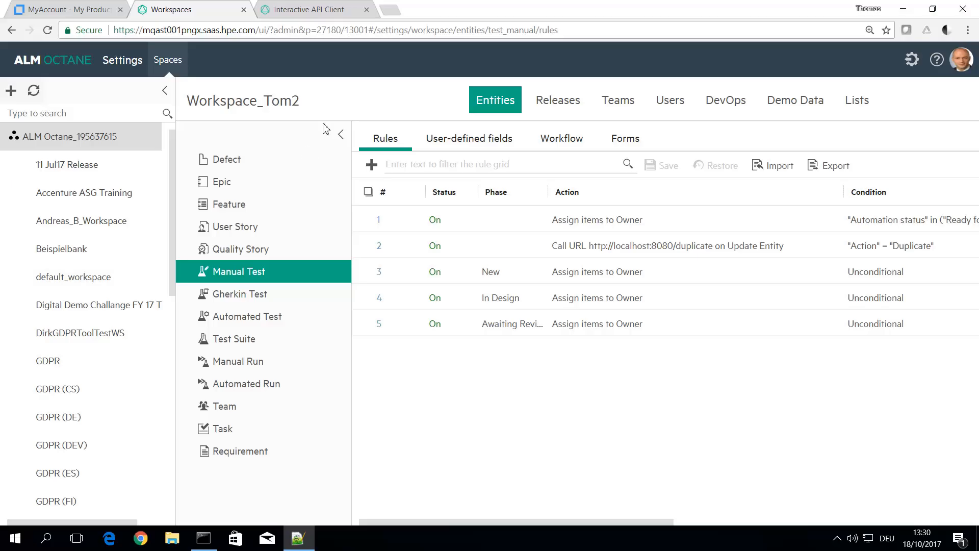
mouse_move(323, 13)
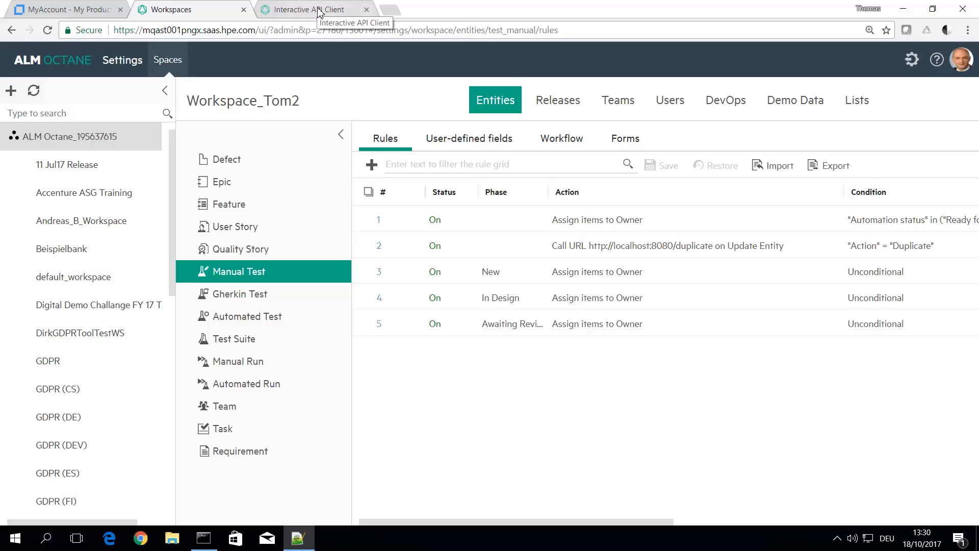
click(309, 9)
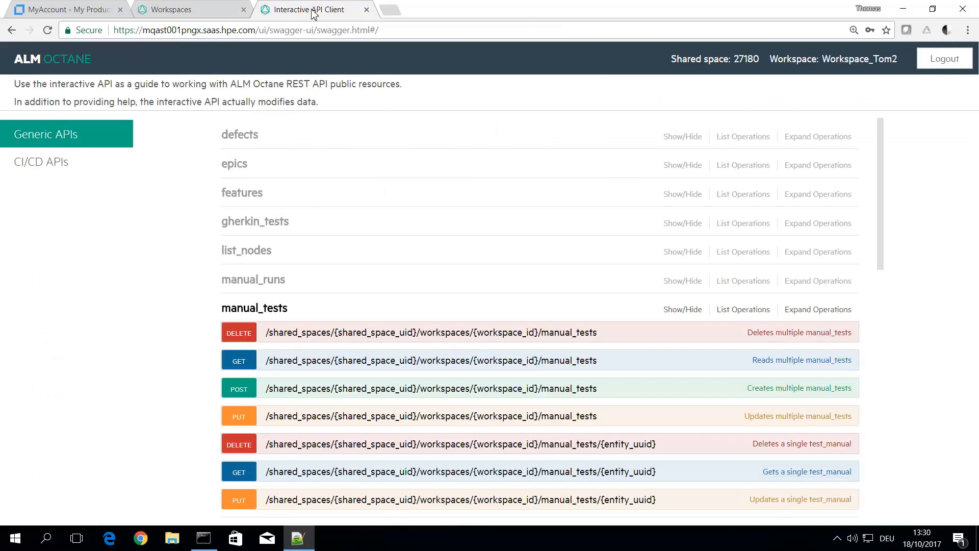
mouse_move(514, 304)
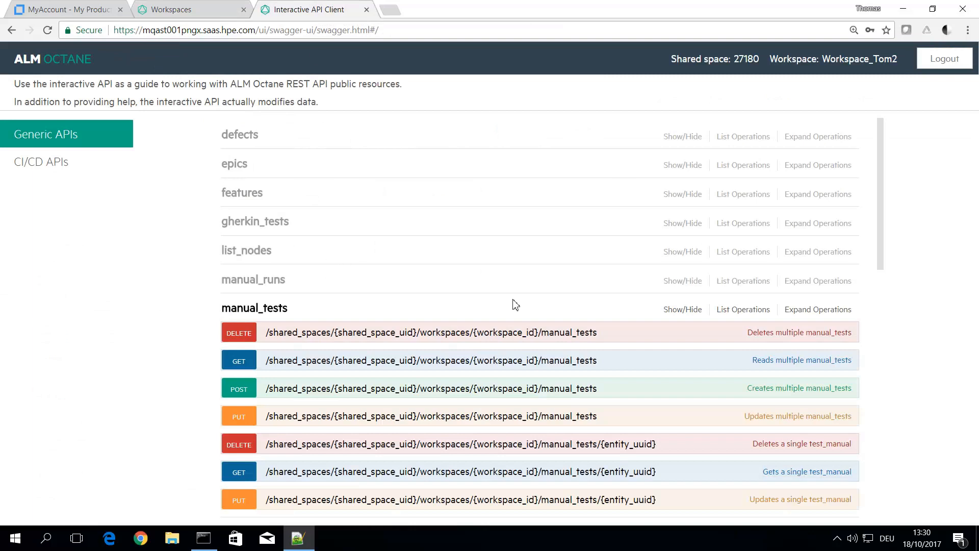
scroll(down, 3)
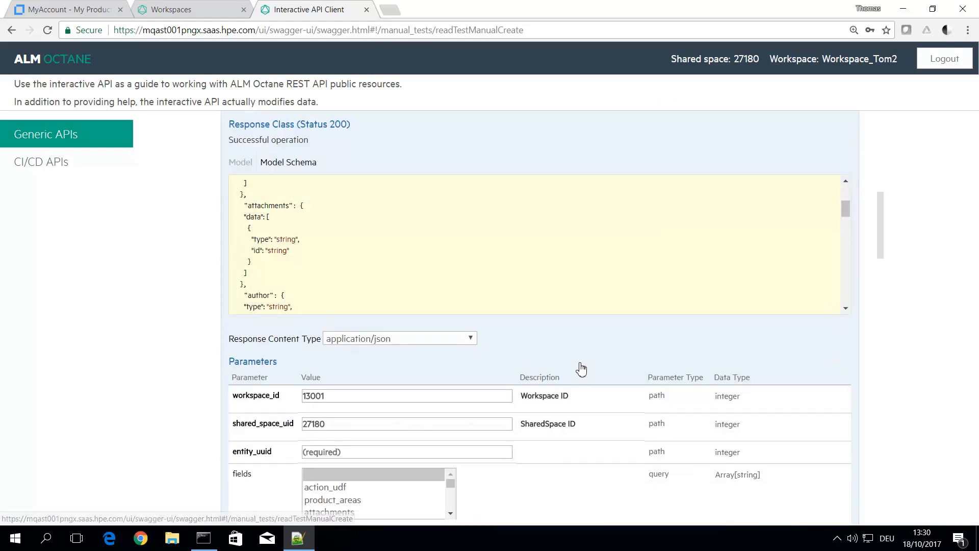
click(251, 278)
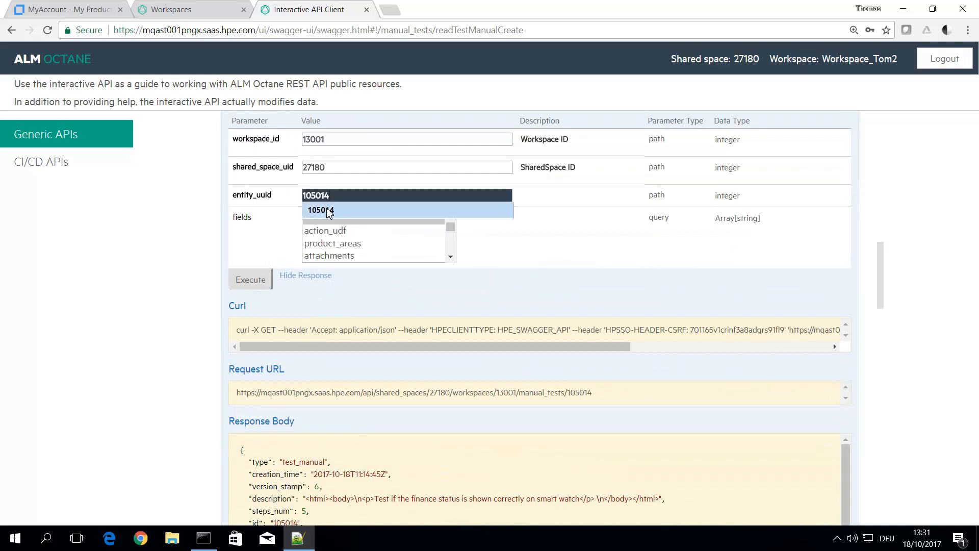
click(320, 210)
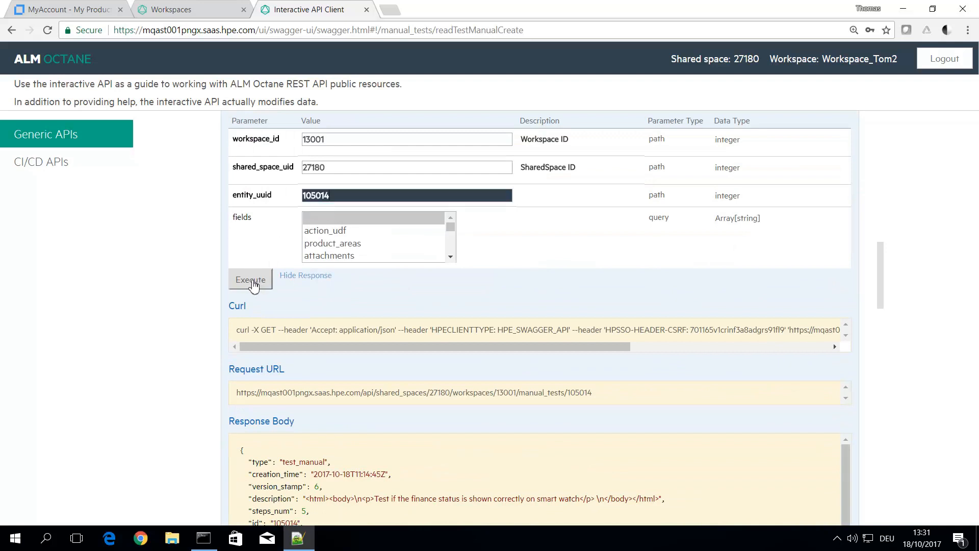
click(251, 279)
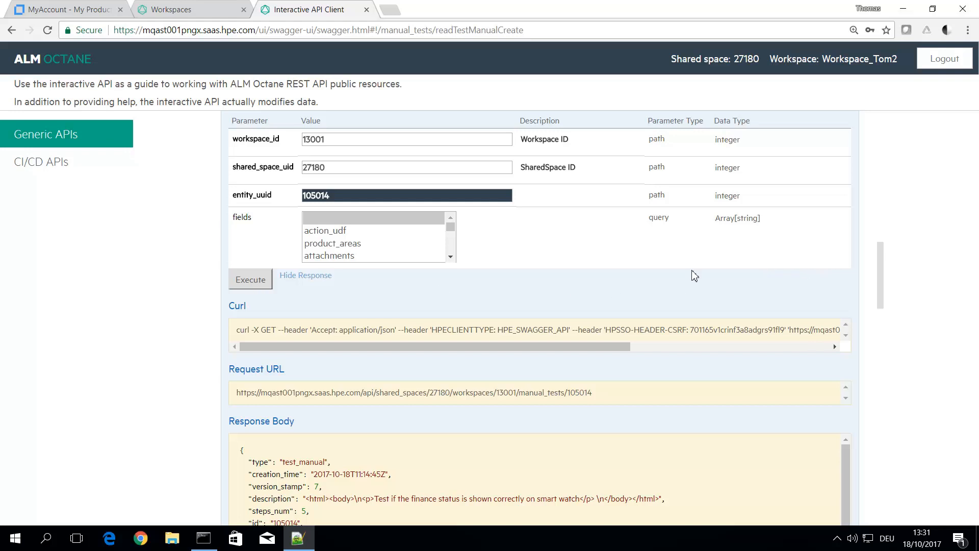
Review the 200 response body and highlight part of the test's description text
scroll(down, 3)
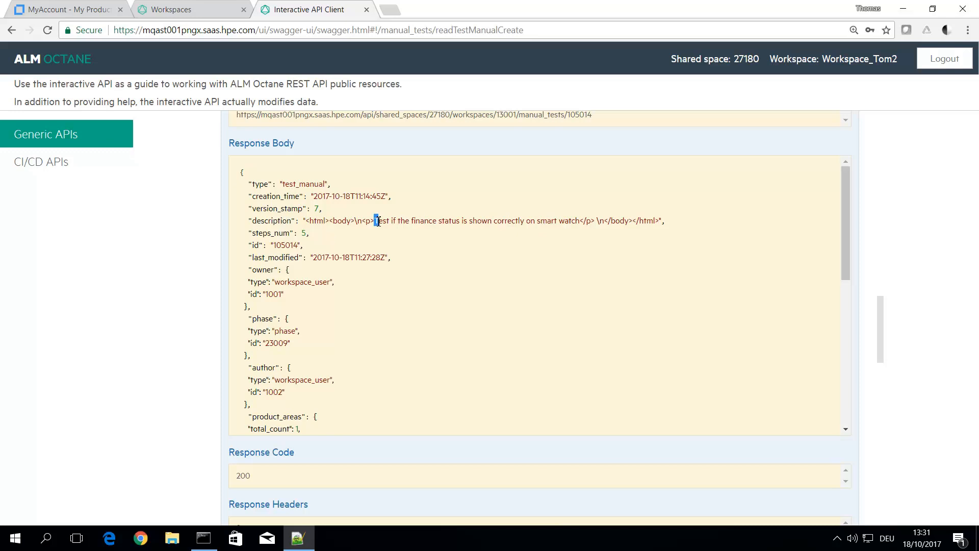
drag(374, 221, 434, 221)
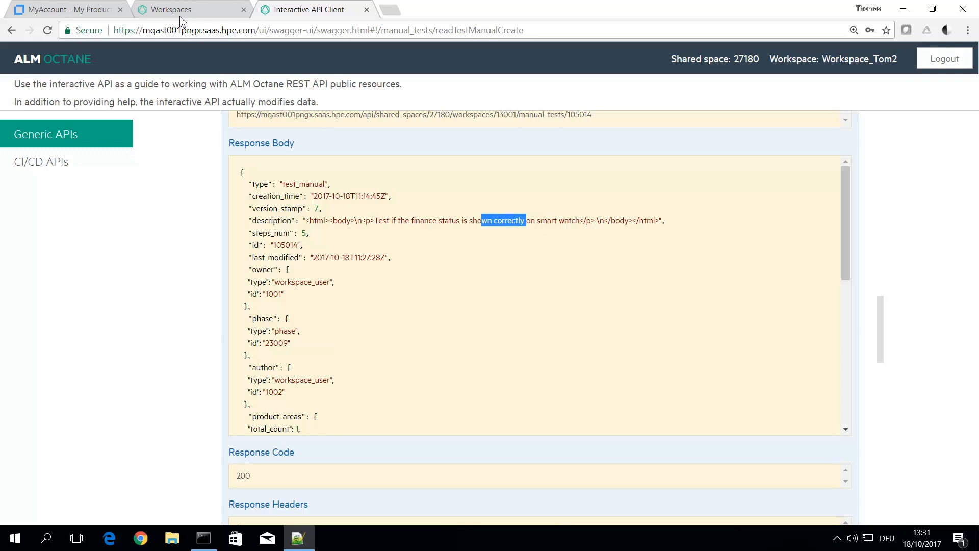
Return from workspace settings to the main application showing test 105014, with the help menu shown
click(169, 9)
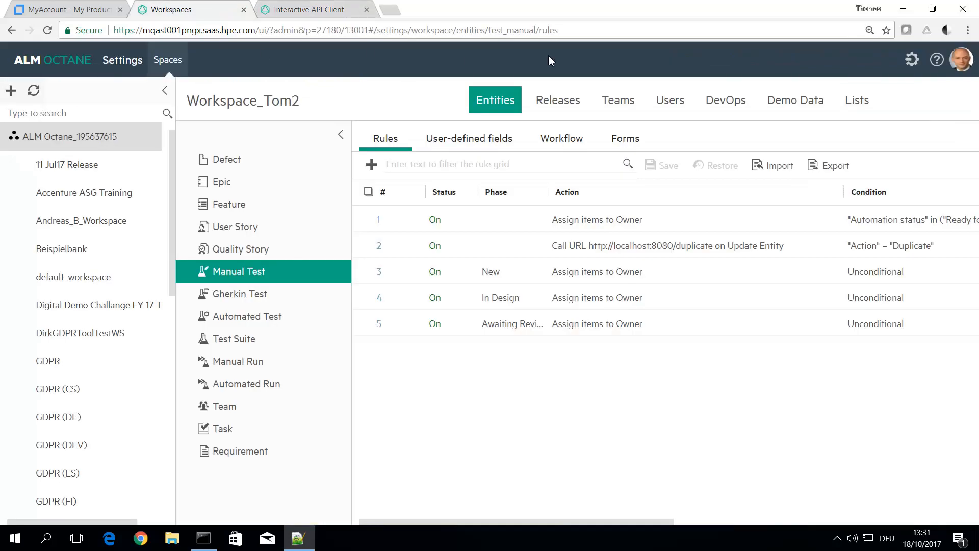
click(912, 59)
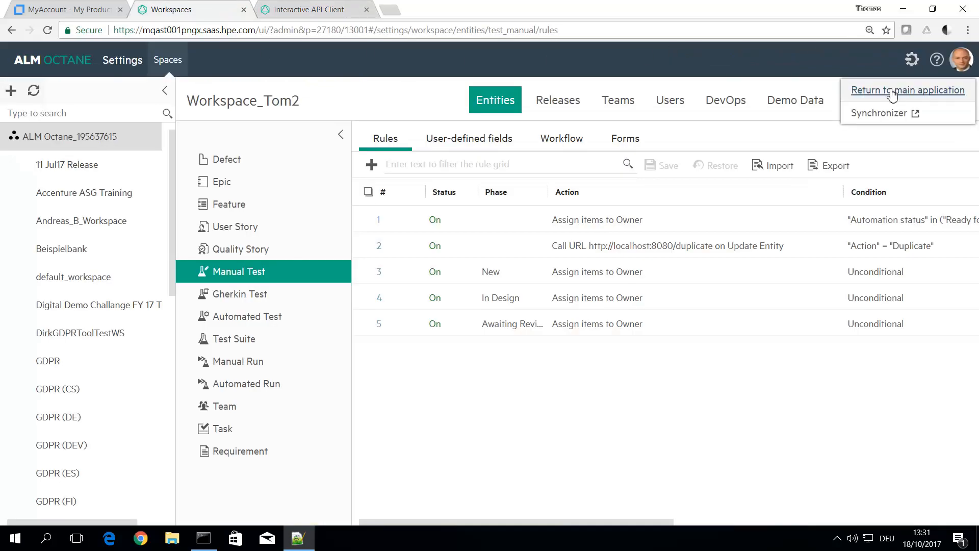
click(908, 90)
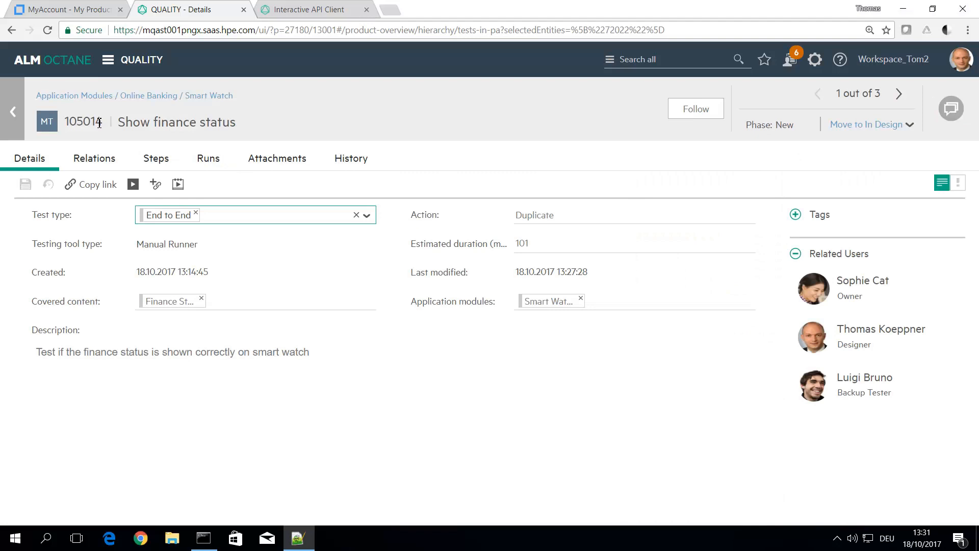
click(839, 59)
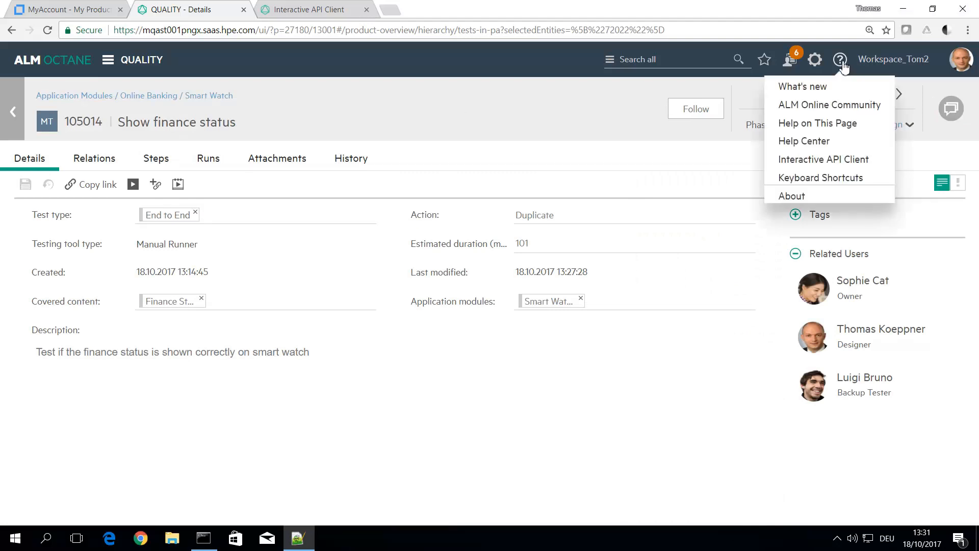
mouse_move(838, 168)
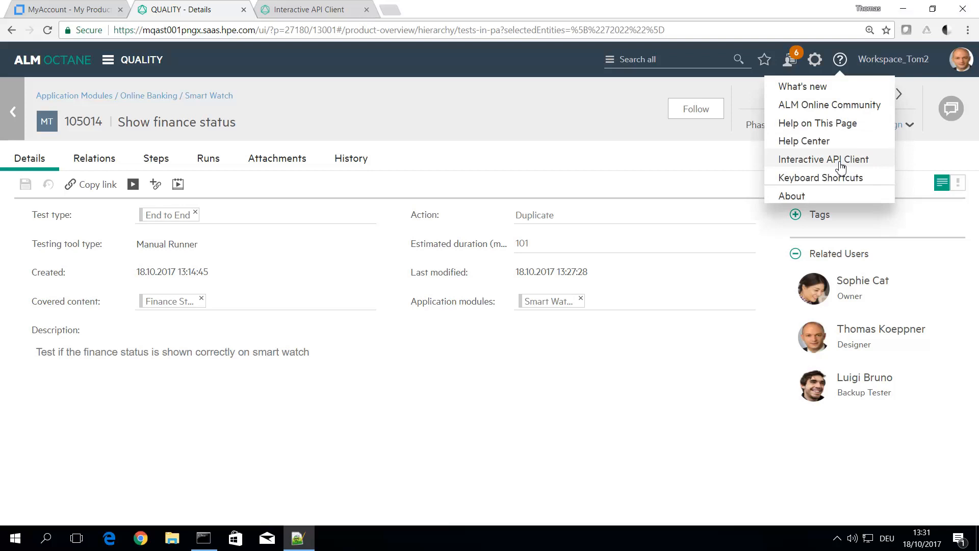
mouse_move(445, 189)
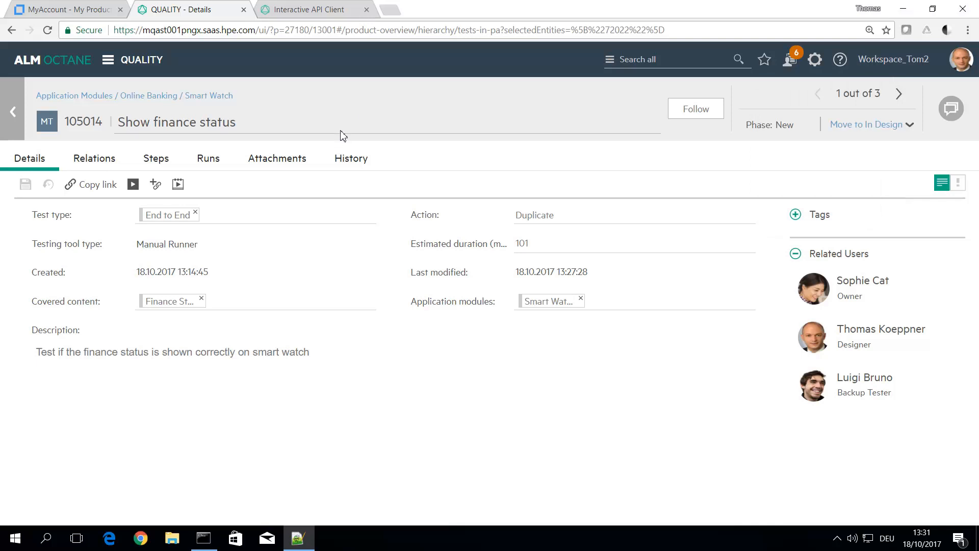
mouse_move(332, 411)
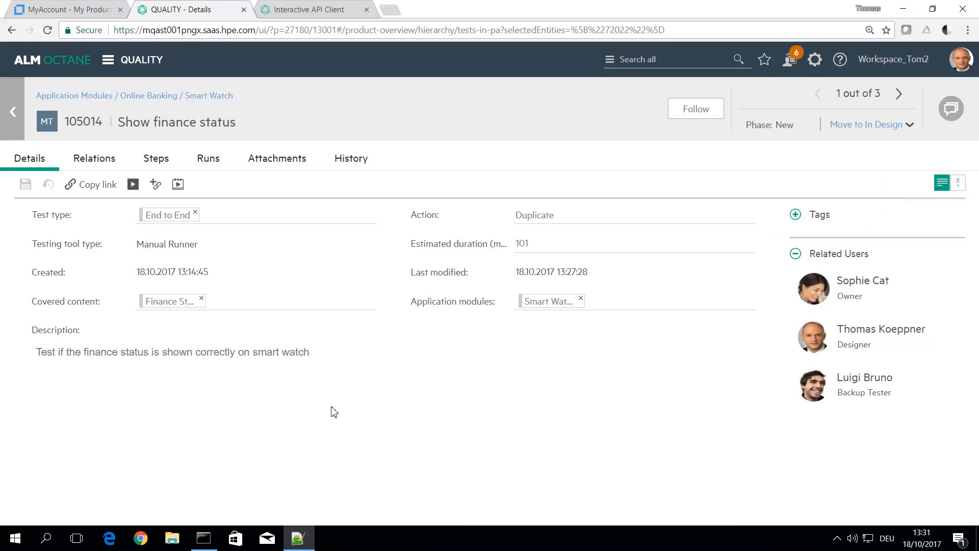
mouse_move(329, 408)
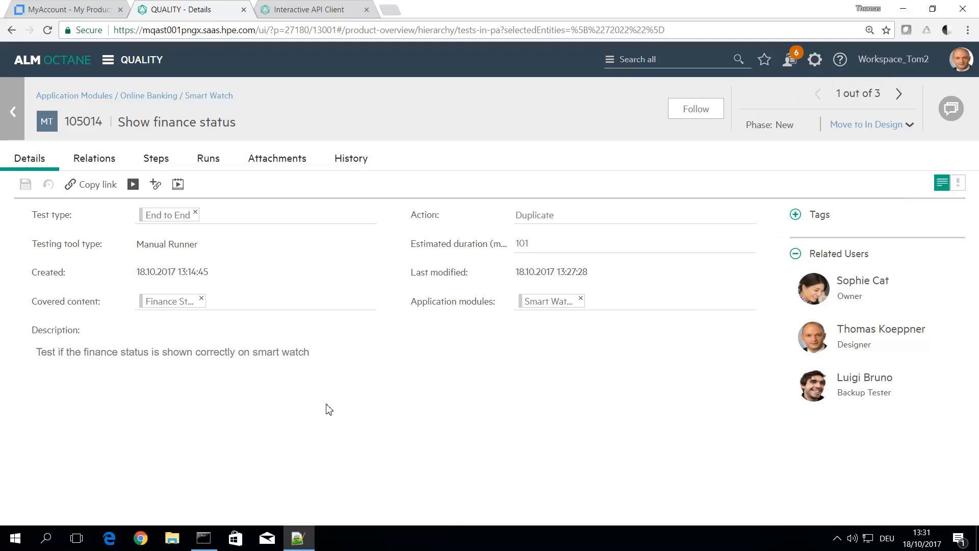
mouse_move(12, 113)
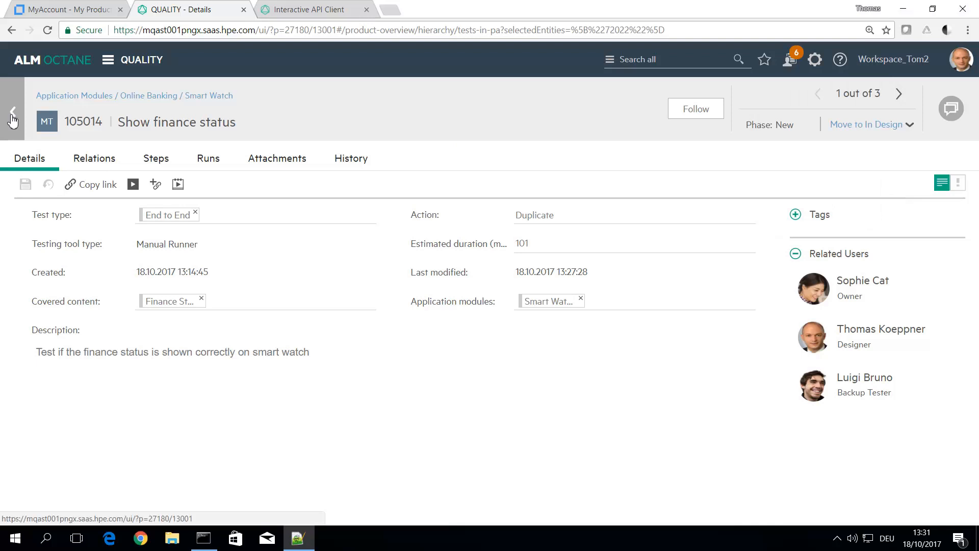
Go back to the three-test Smart Watch list, then bring up workflow.js in Notepad++
click(12, 111)
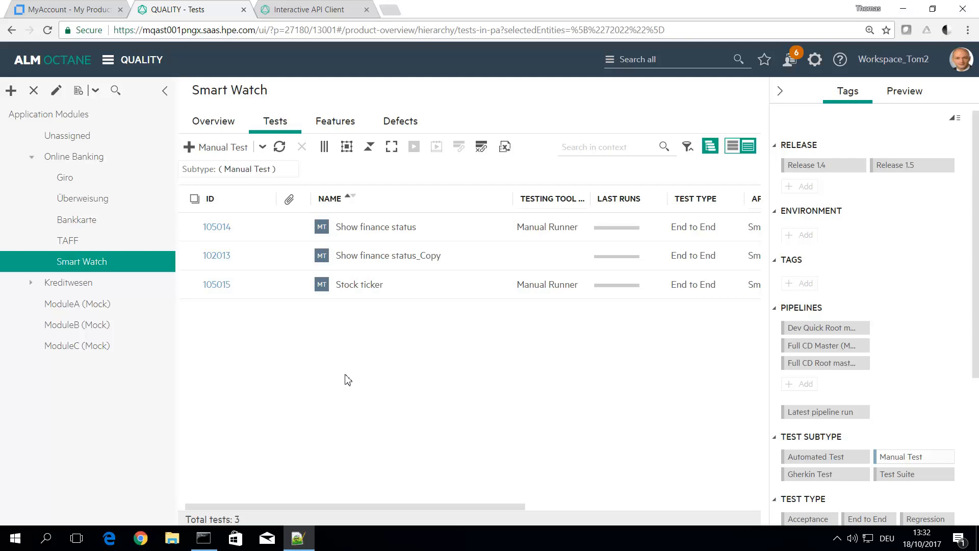
mouse_move(298, 381)
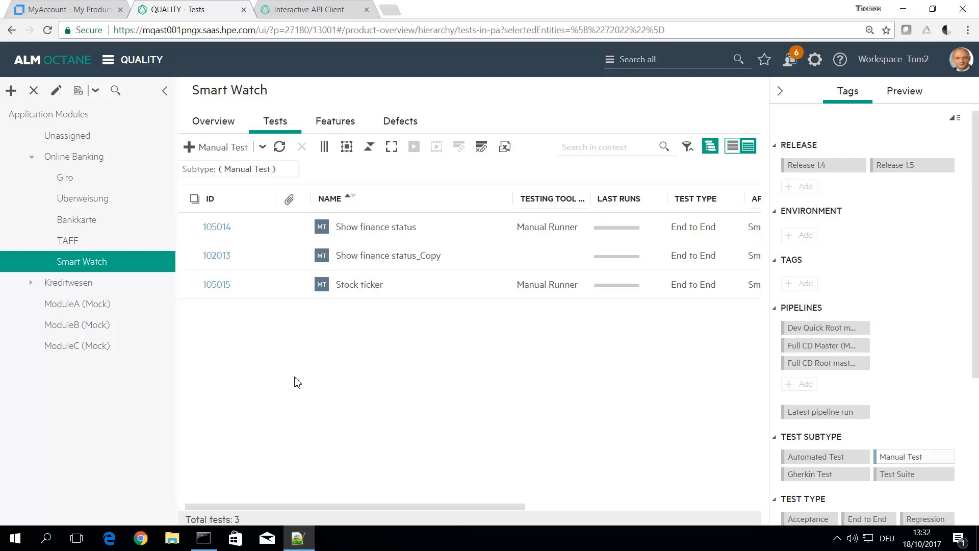
click(298, 538)
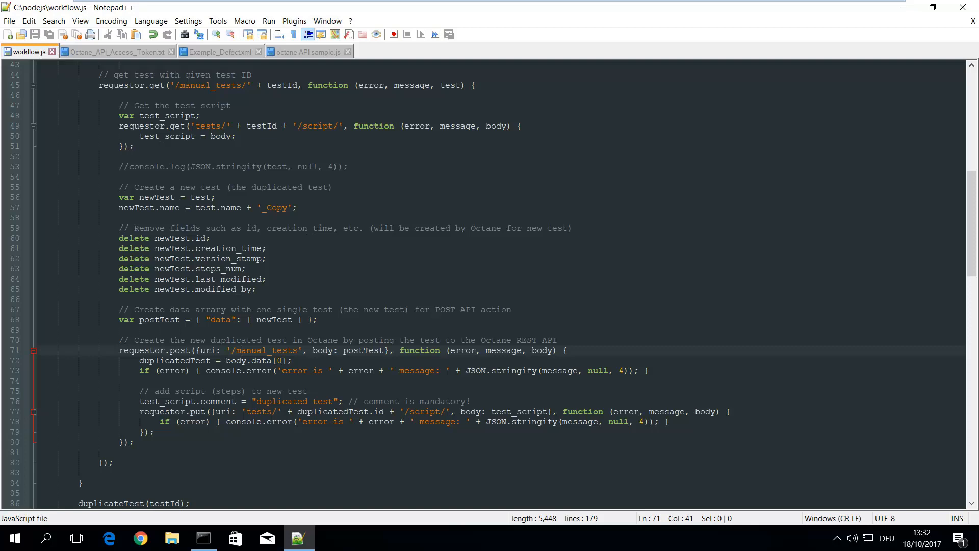
Review the manual_tests post request and the testId script-fetch get request in workflow.js
click(260, 127)
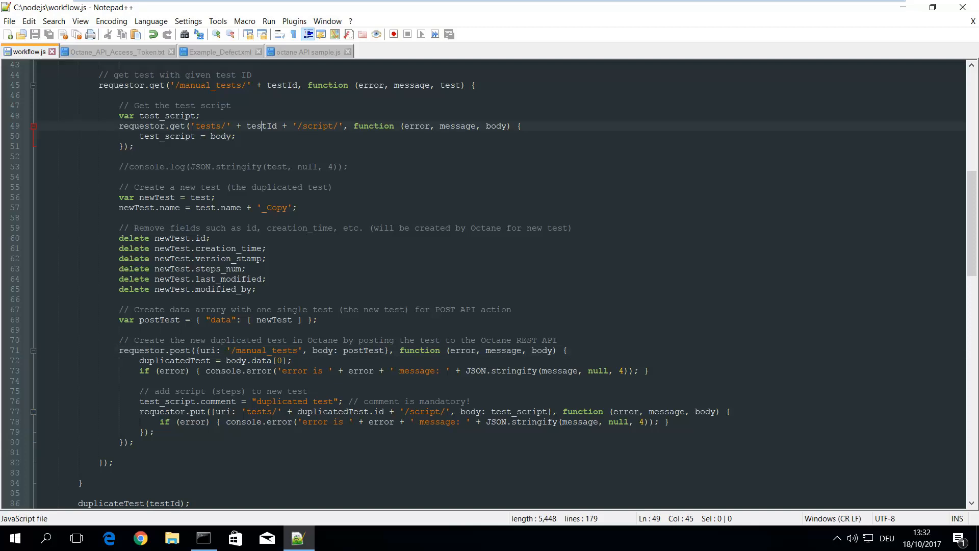
double_click(208, 125)
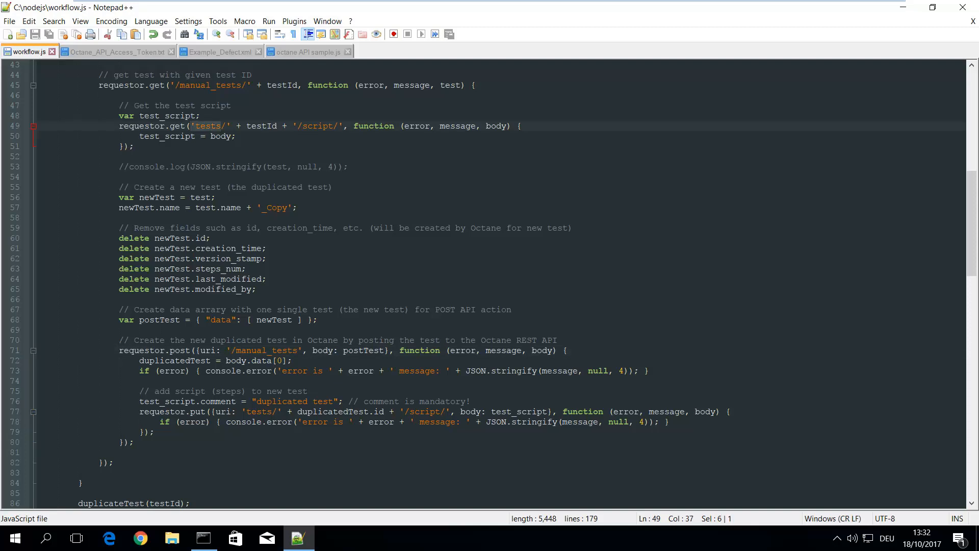
click(250, 126)
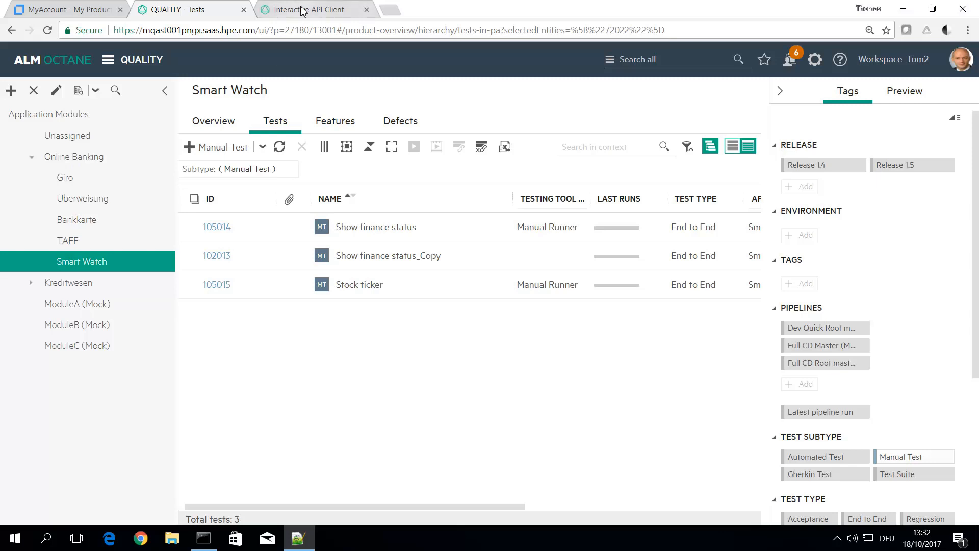
Bring up the manual_tests single-test GET operation in the Interactive API Client
click(307, 9)
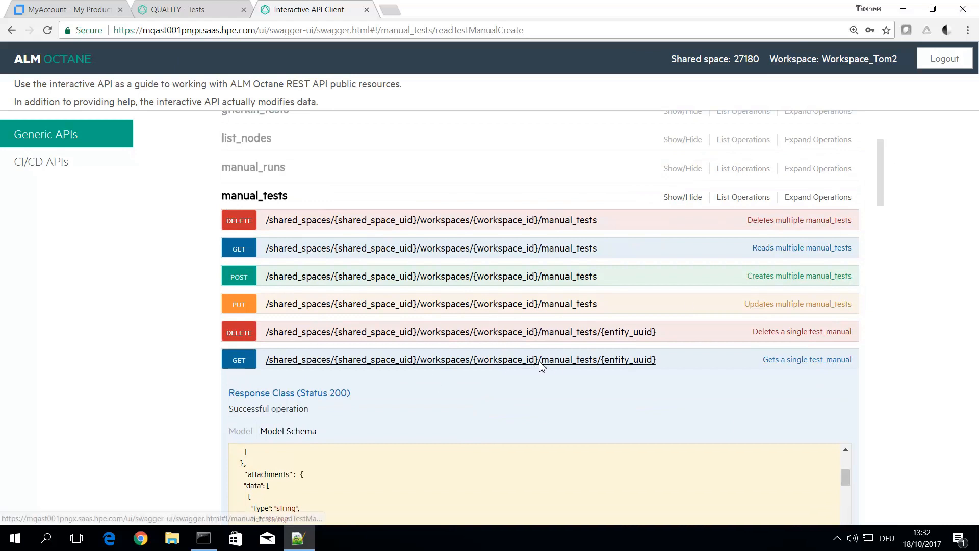
mouse_move(651, 366)
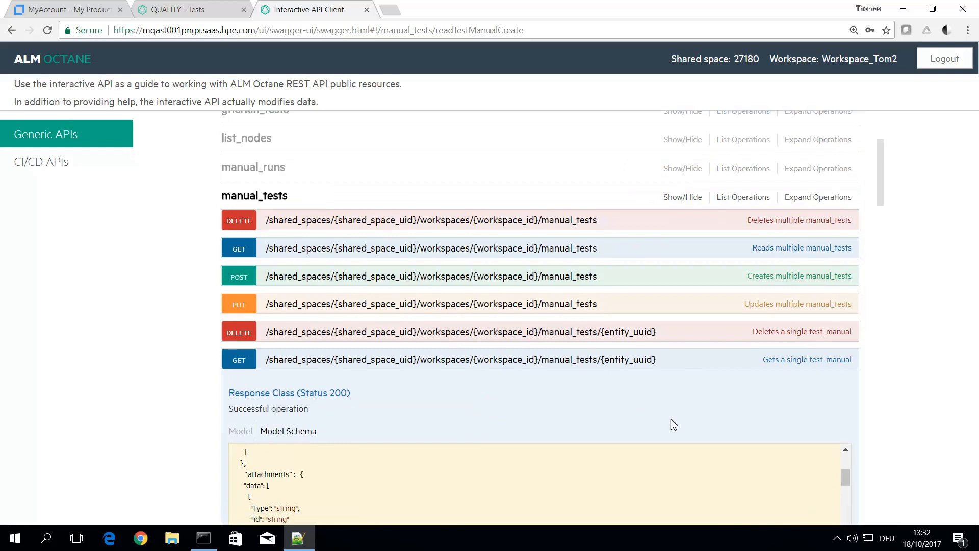
mouse_move(704, 435)
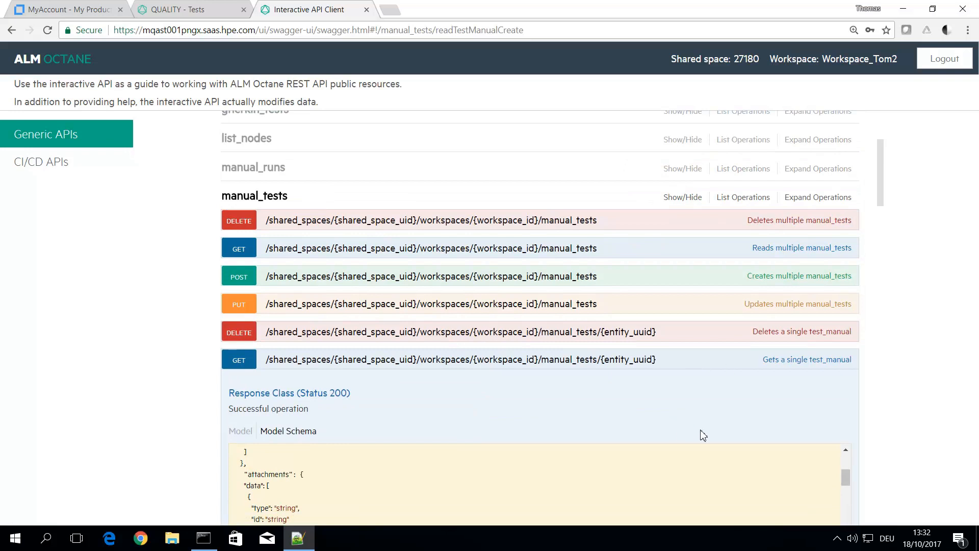
mouse_move(804, 410)
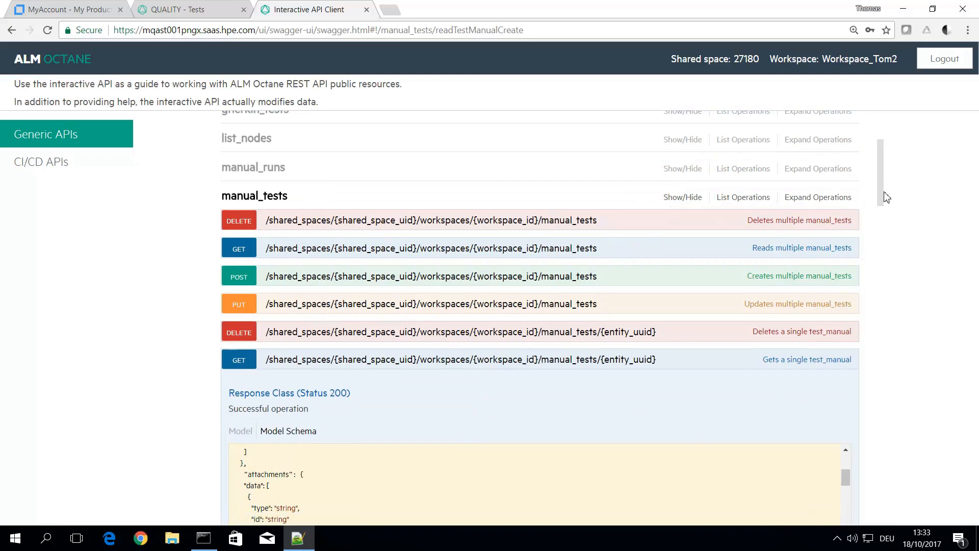
scroll(down, 3)
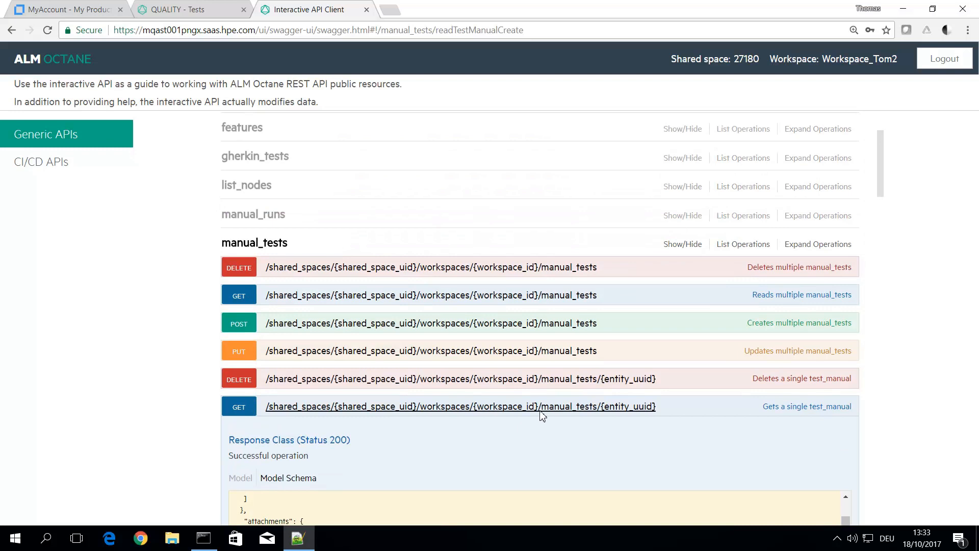
mouse_move(569, 417)
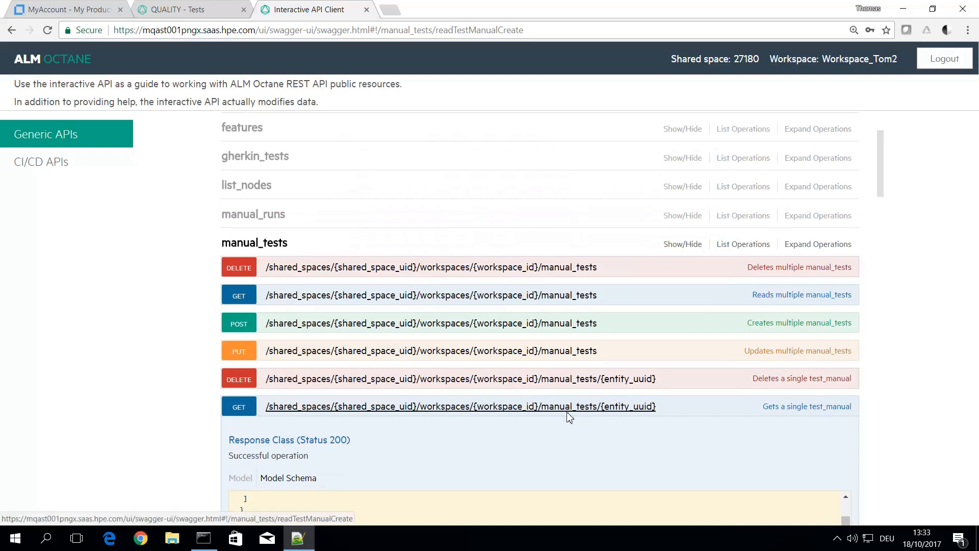
mouse_move(289, 412)
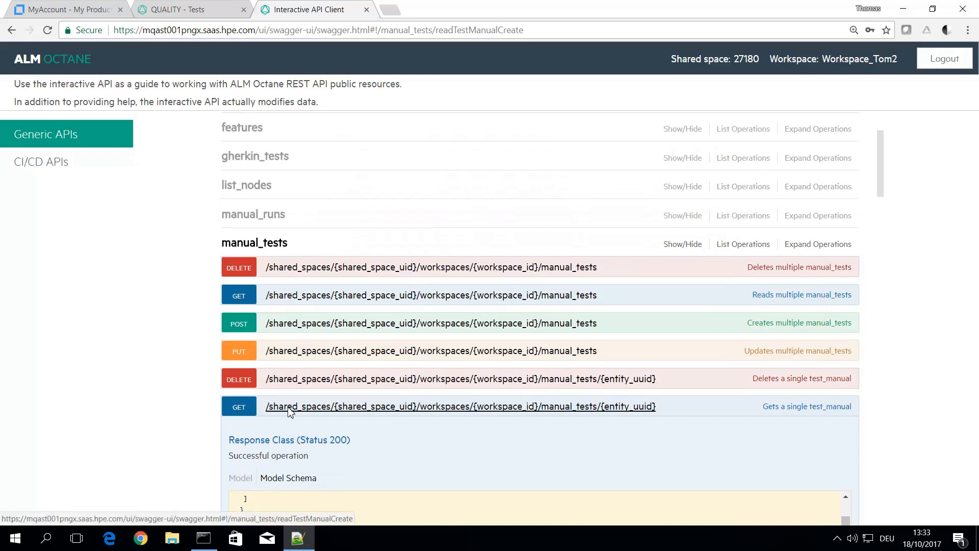
mouse_move(535, 415)
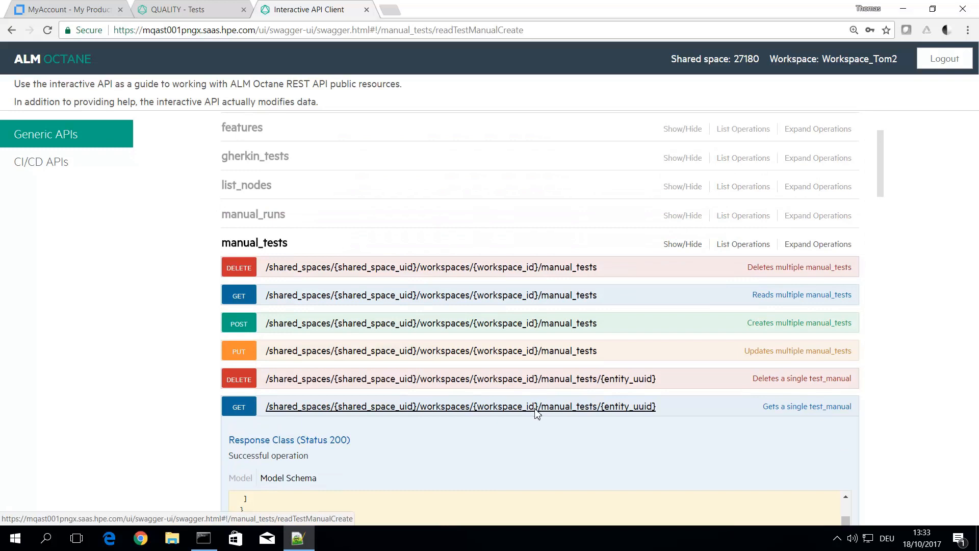
mouse_move(520, 415)
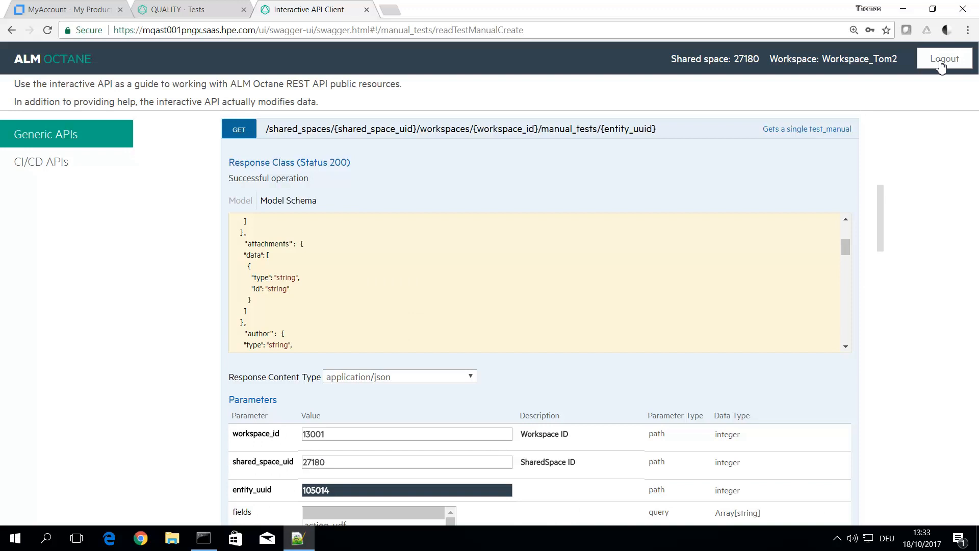
Return to the Smart Watch tests list and show the header help options
click(182, 9)
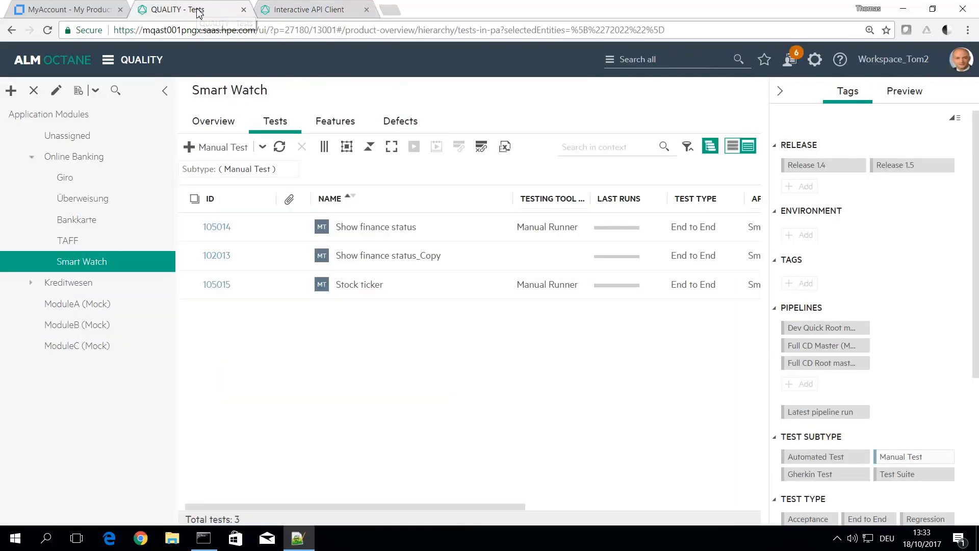
mouse_move(766, 82)
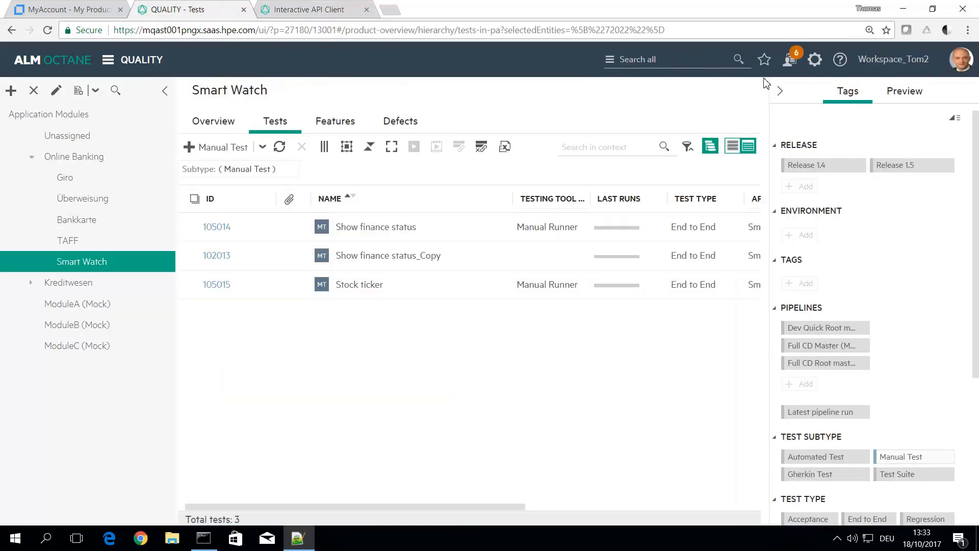
click(841, 59)
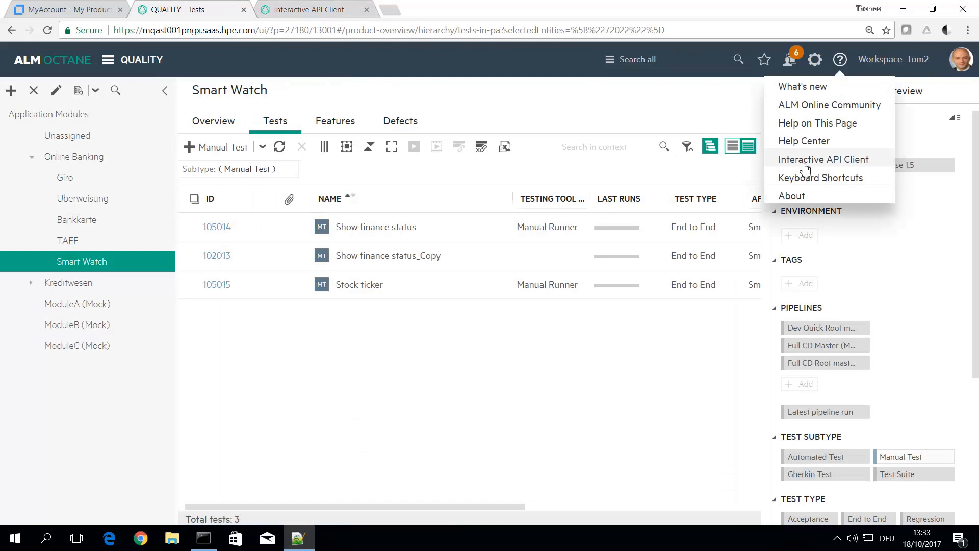
mouse_move(840, 169)
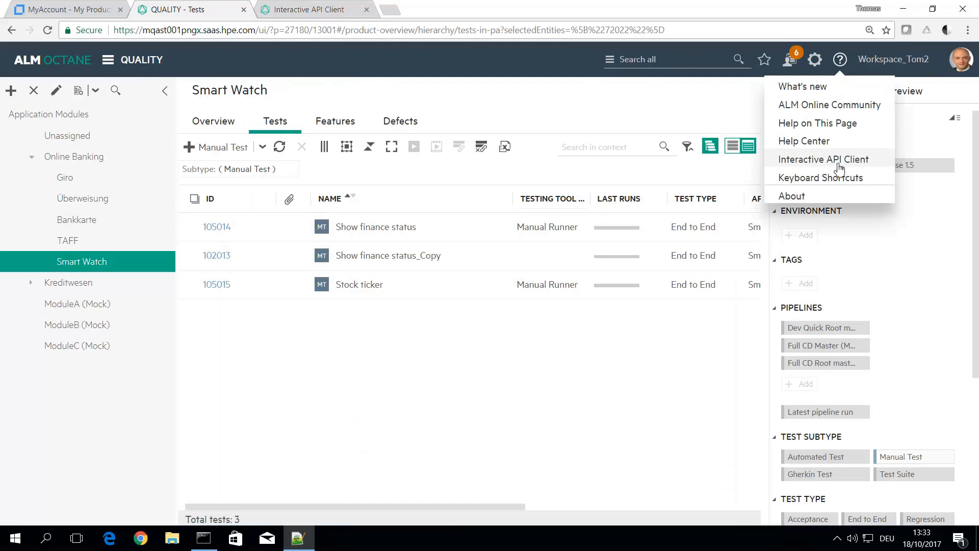
mouse_move(812, 165)
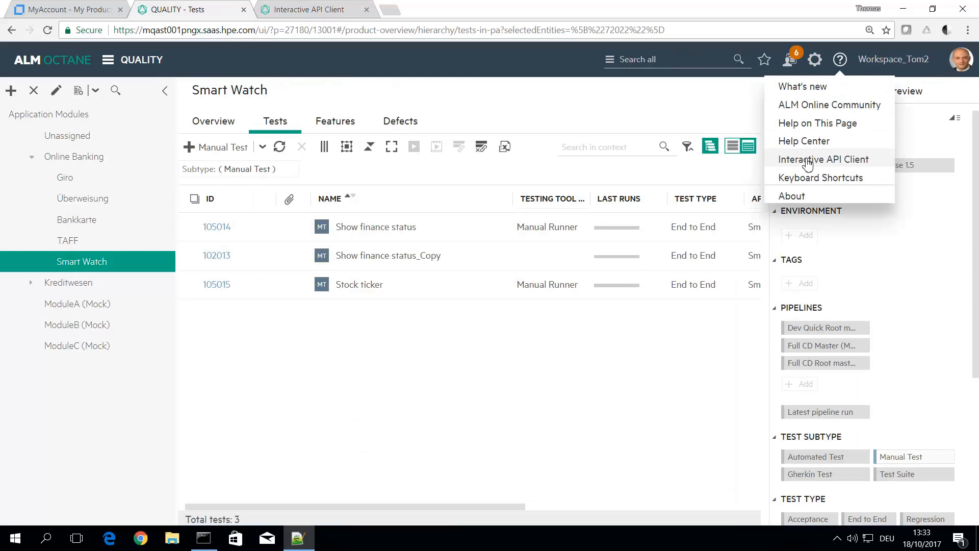
mouse_move(806, 165)
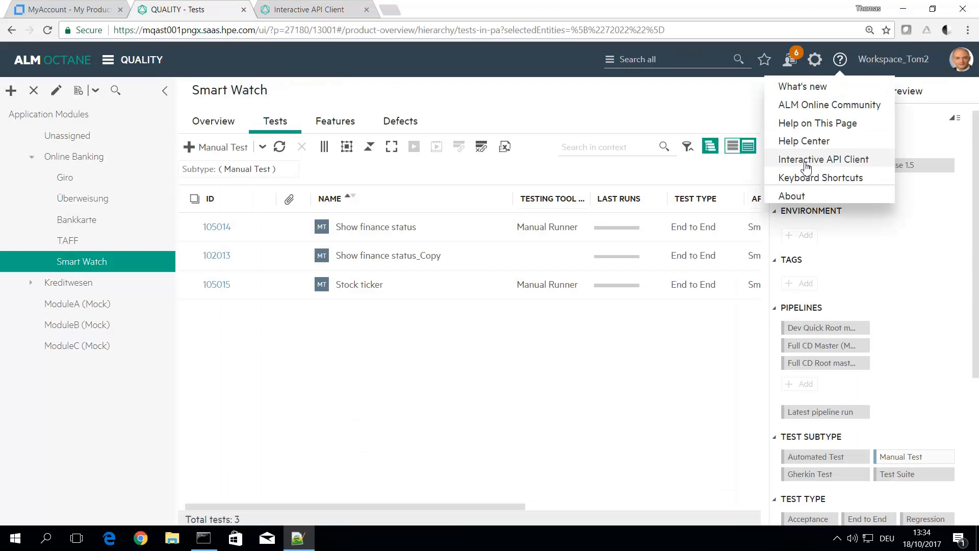
mouse_move(822, 171)
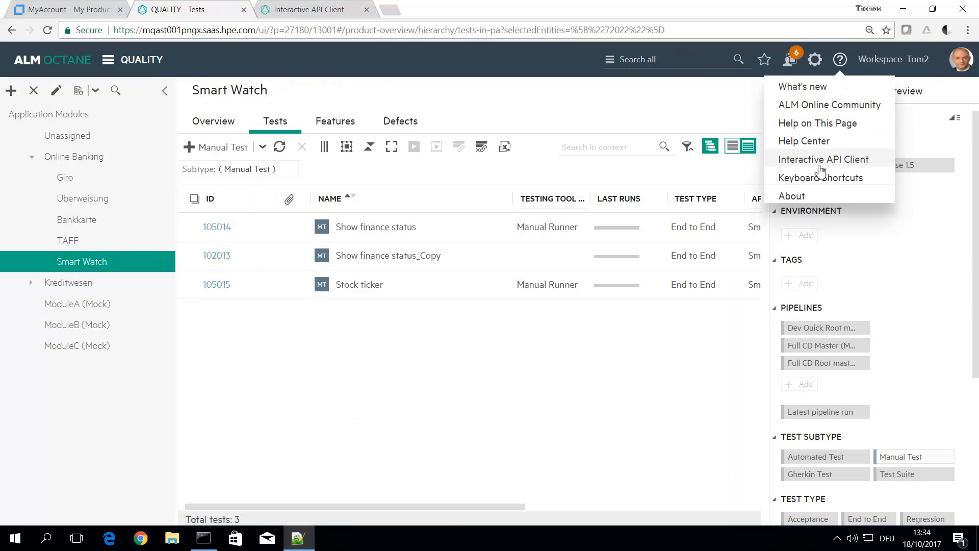
Launch the Interactive API Client, log out, and log back in with the client ID and secret
click(823, 159)
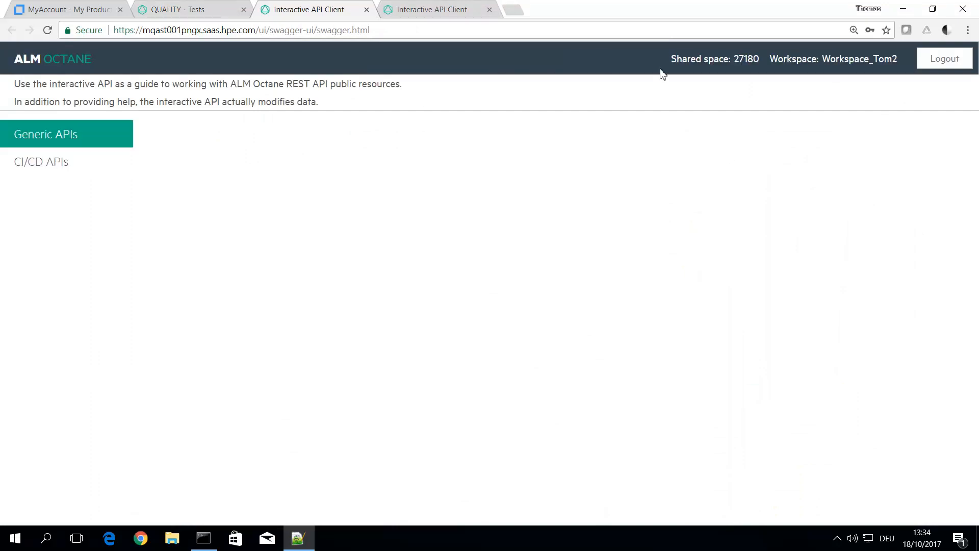
mouse_move(459, 182)
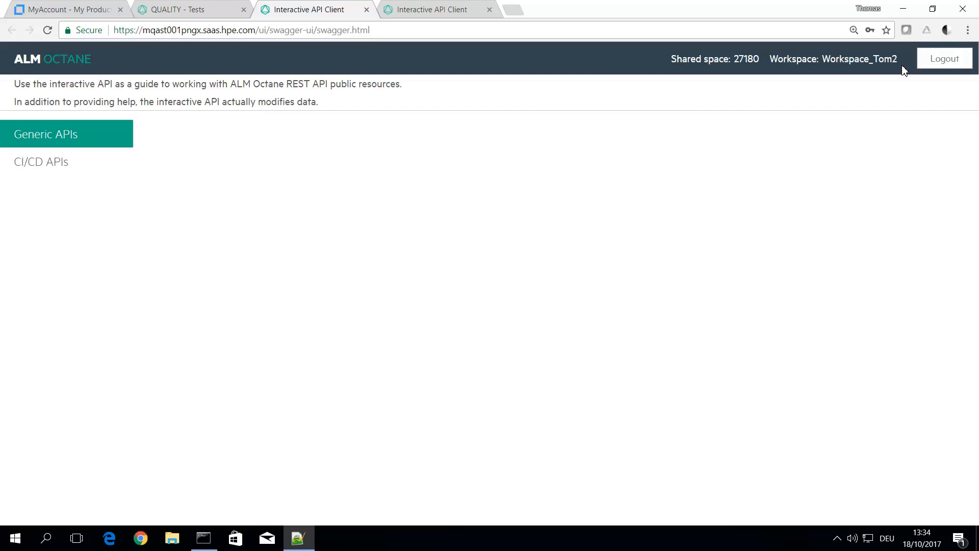
click(944, 58)
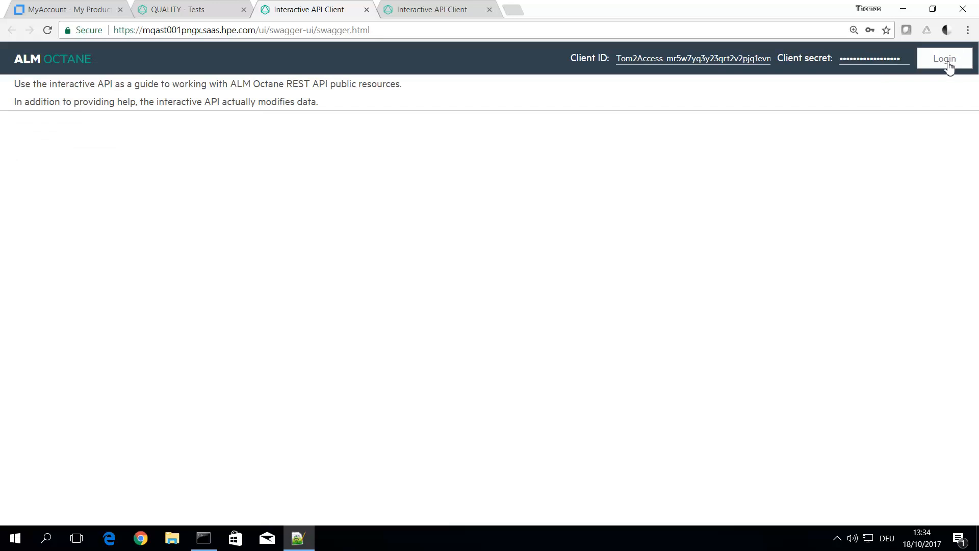
click(945, 58)
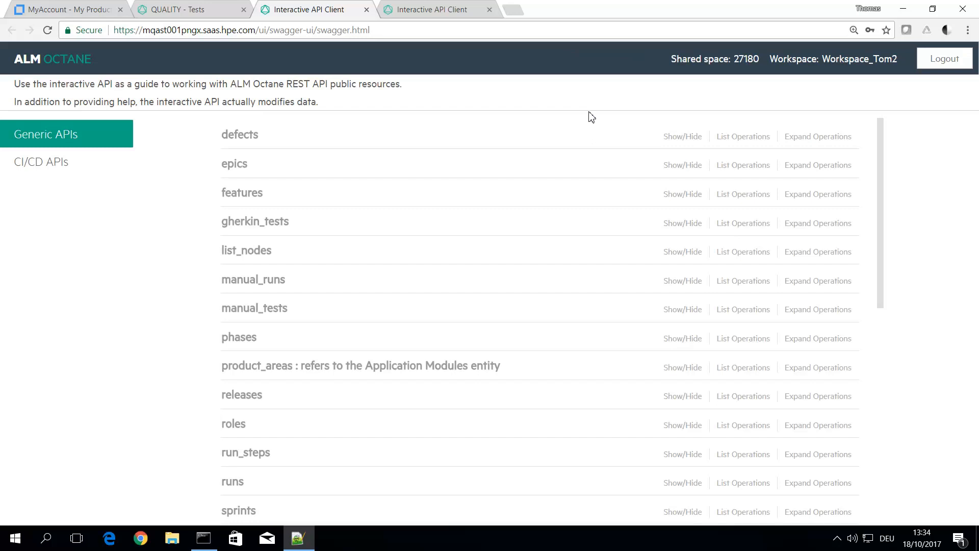
mouse_move(418, 104)
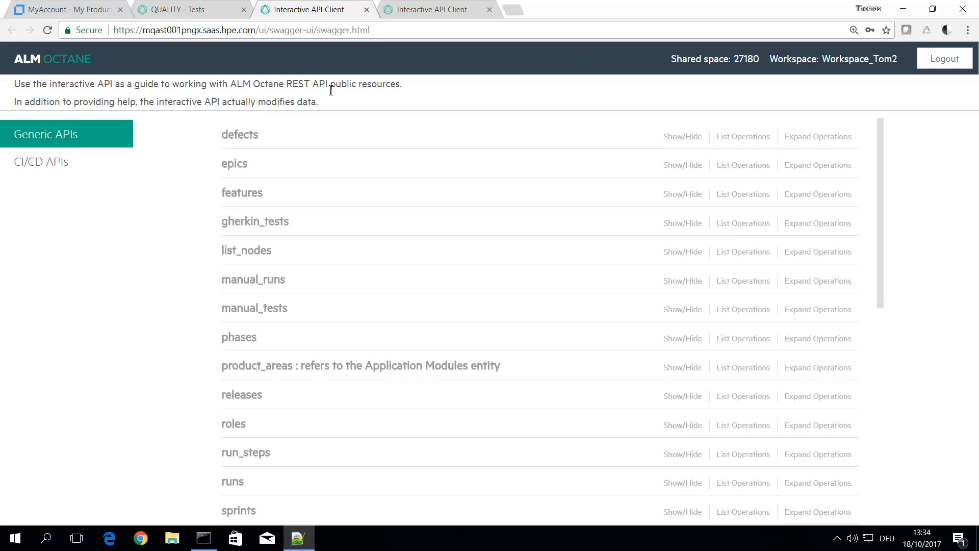
mouse_move(183, 4)
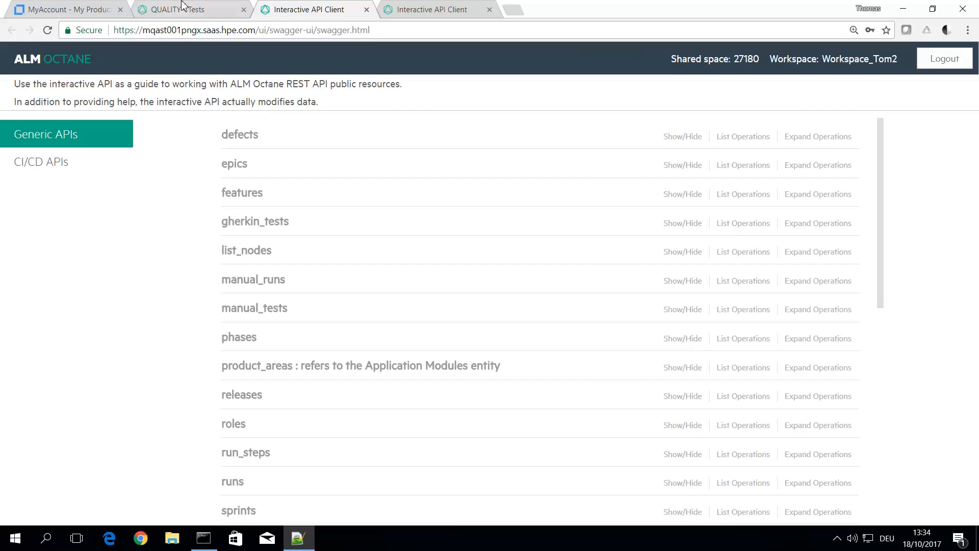